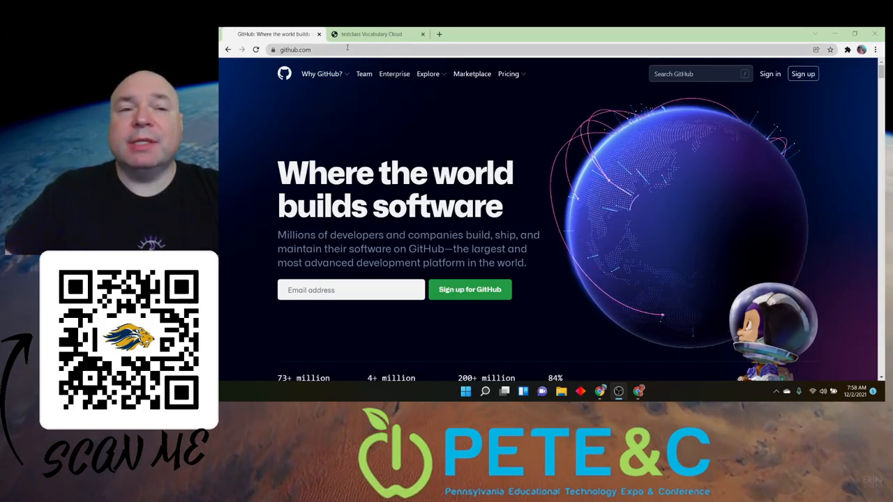
mouse_move(818, 121)
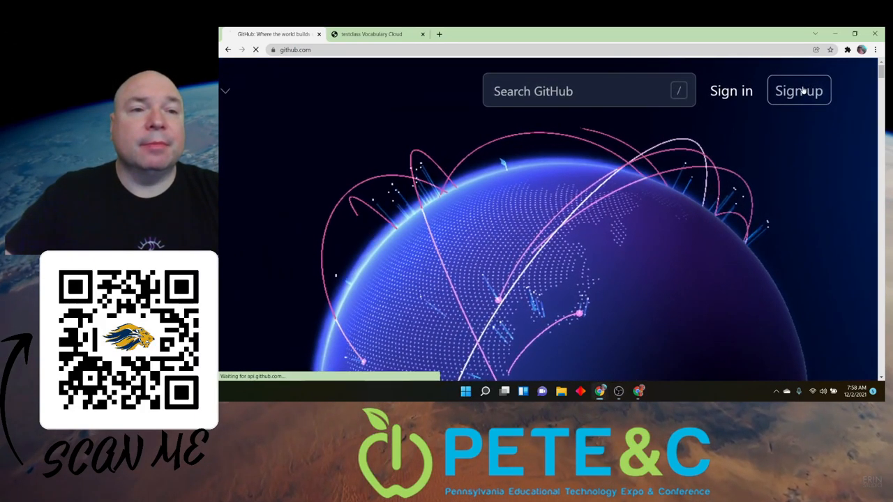
Go to the account sign-up page from the GitHub home header
left_click(798, 89)
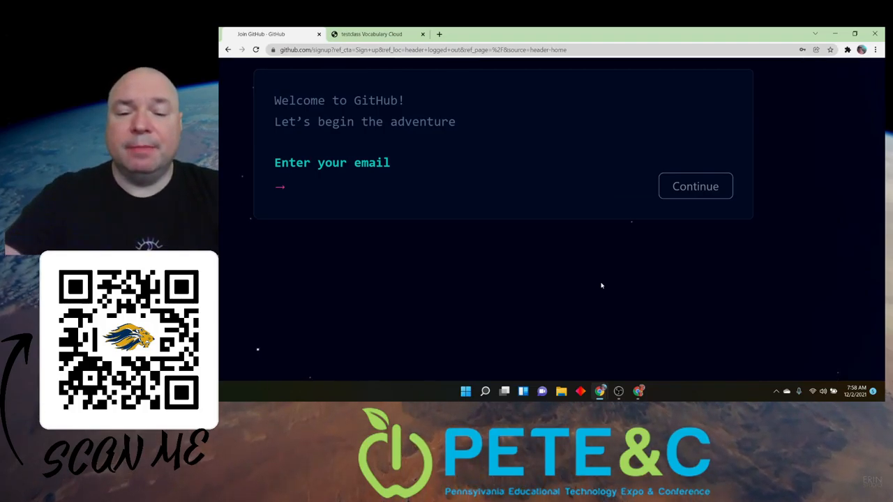
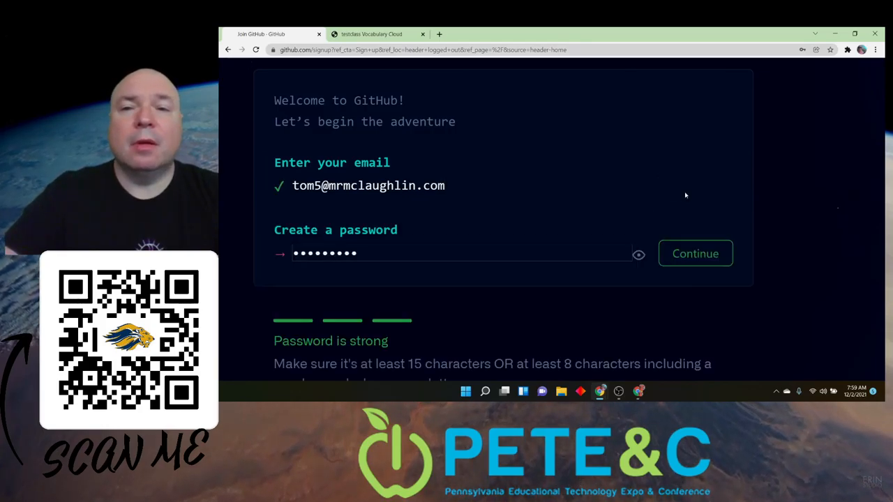
mouse_move(668, 250)
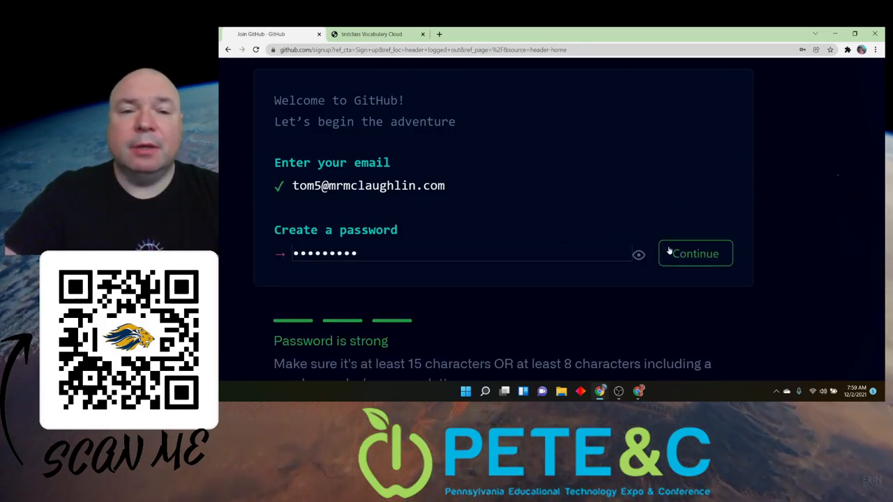
left_click(695, 254)
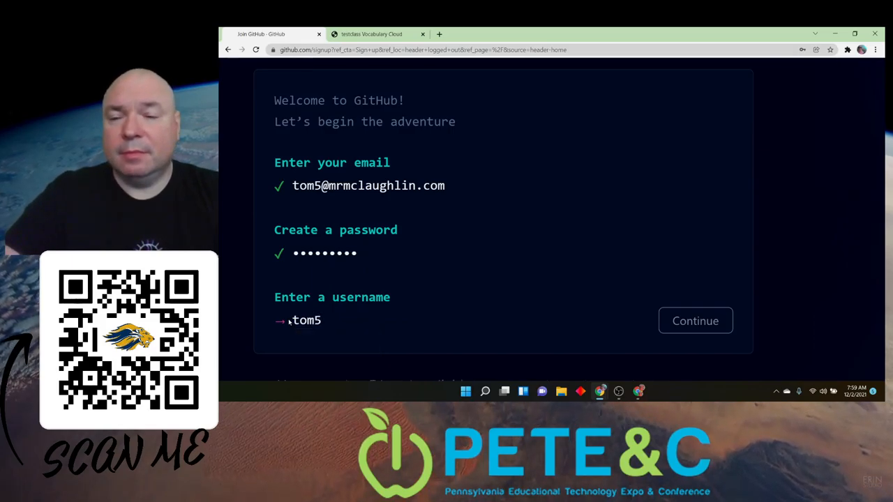
Enter the username 'mrmclaughlin' and answer 'n' to product update emails
type("mrmc")
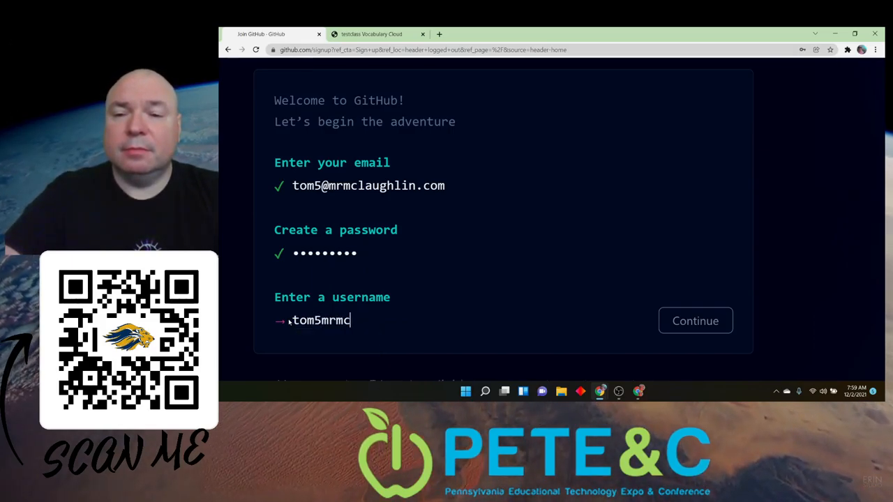
type("laughlin")
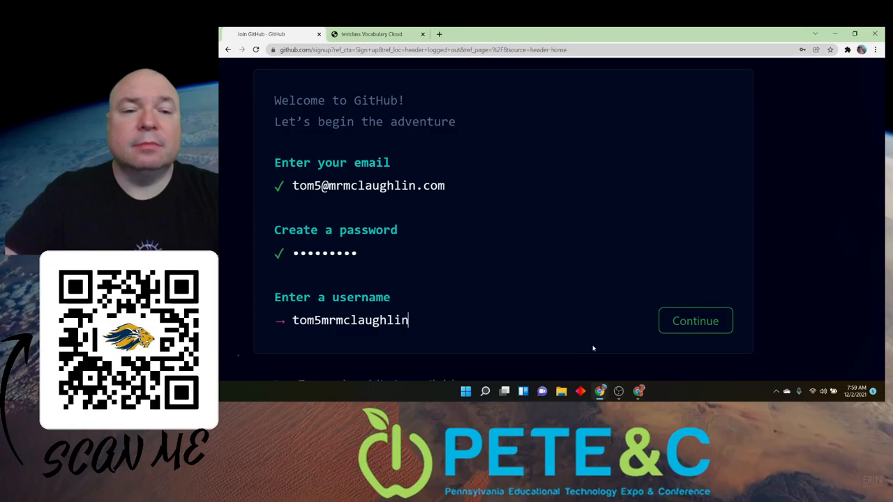
left_click(695, 320)
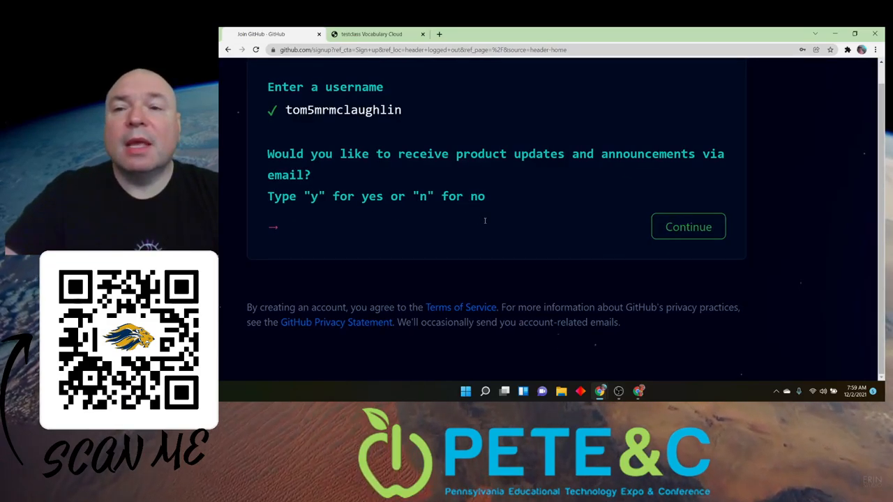
mouse_move(452, 238)
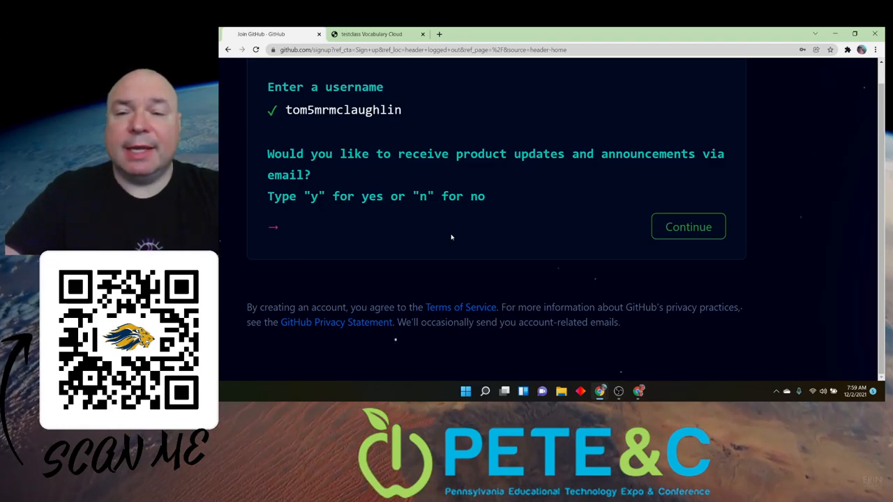
type("n")
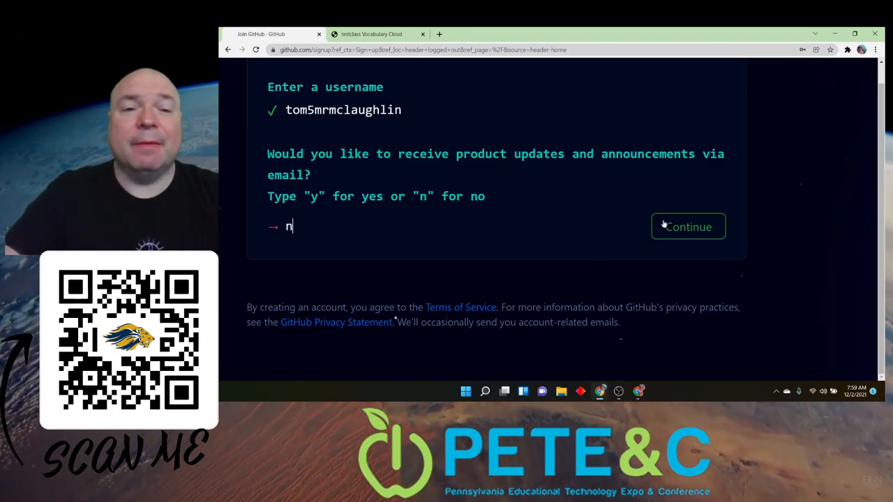
left_click(689, 226)
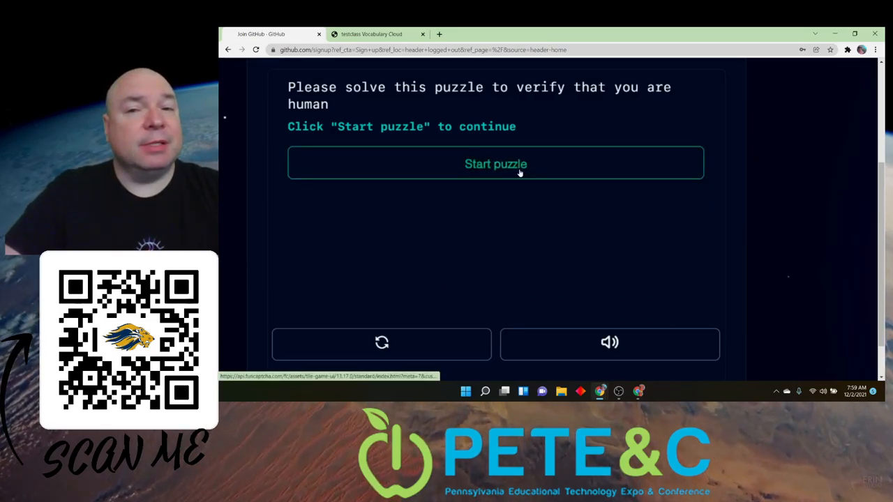
Solve the verification puzzle and submit the new account for creation
left_click(495, 164)
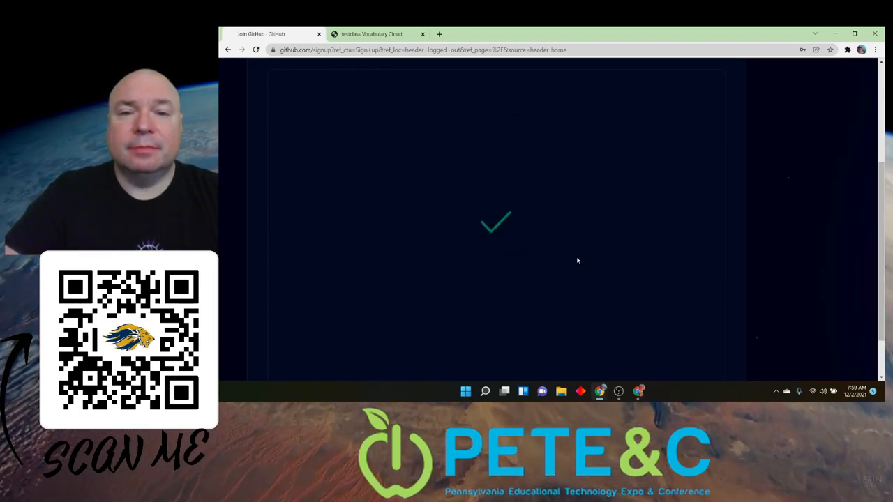
mouse_move(589, 252)
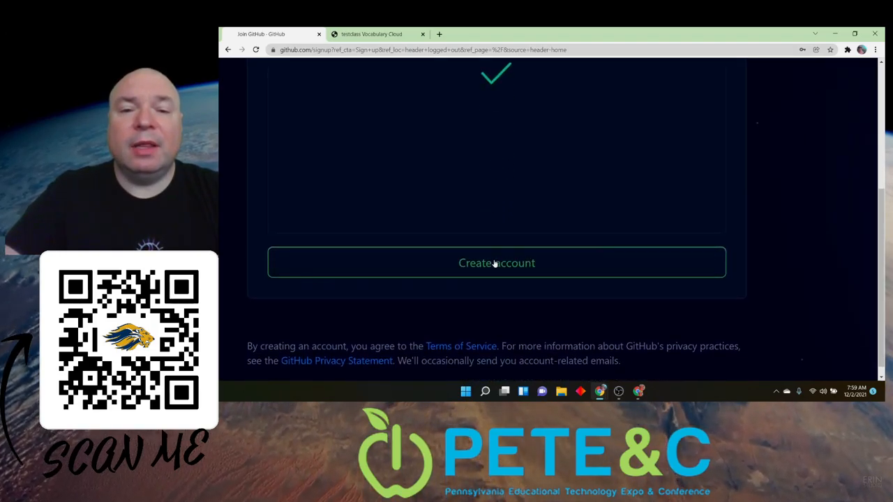
left_click(496, 262)
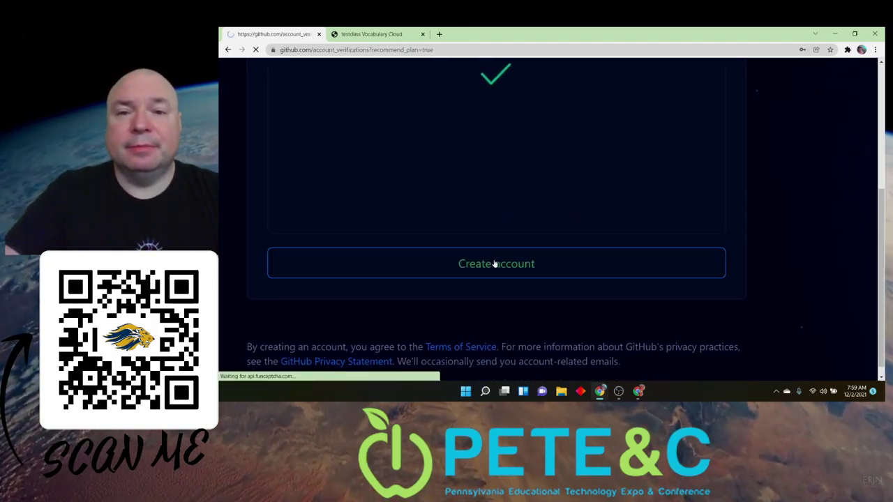
left_click(497, 262)
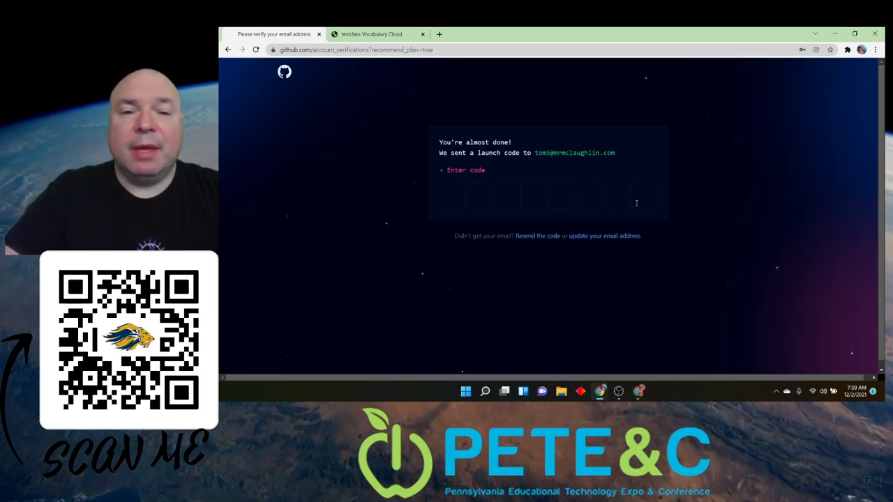
mouse_move(639, 262)
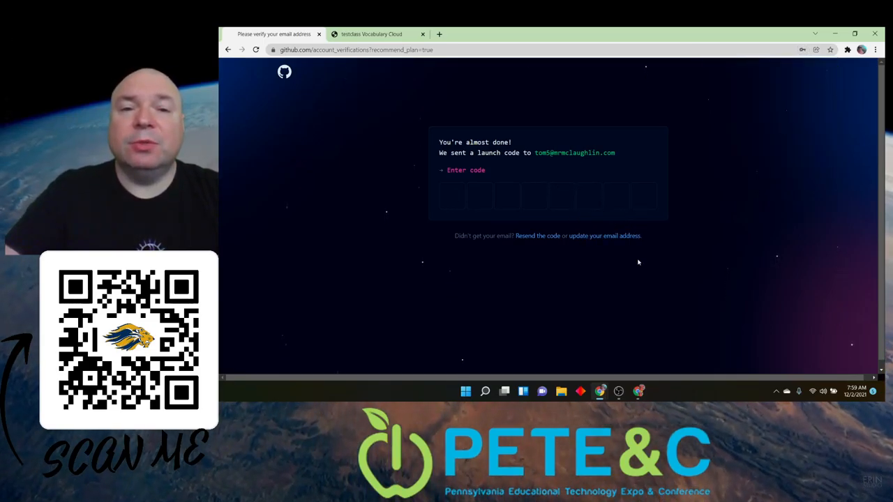
mouse_move(402, 81)
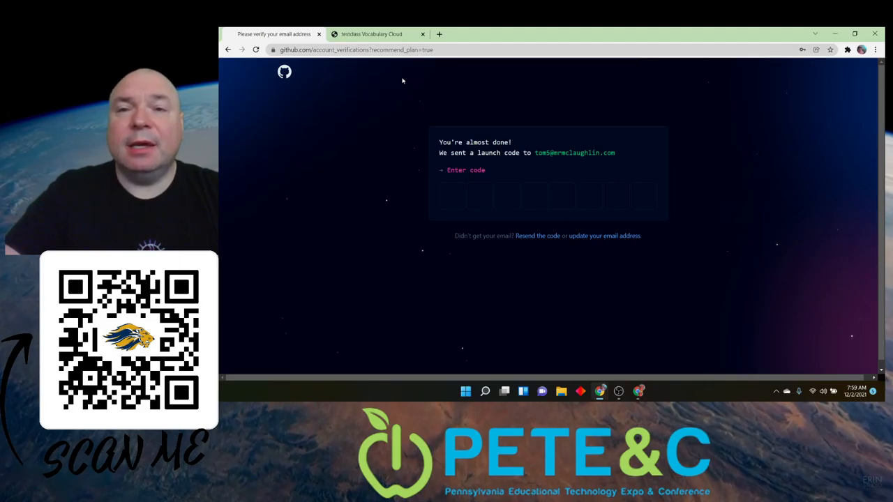
mouse_move(614, 90)
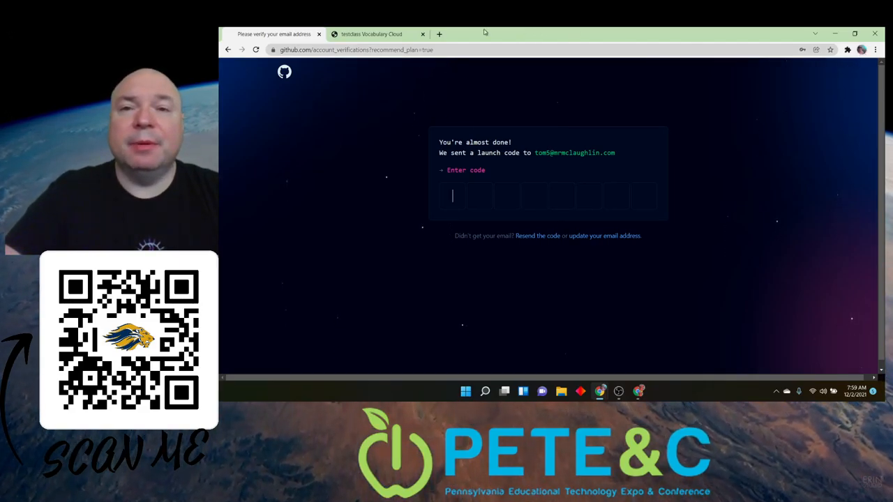
left_click(545, 33)
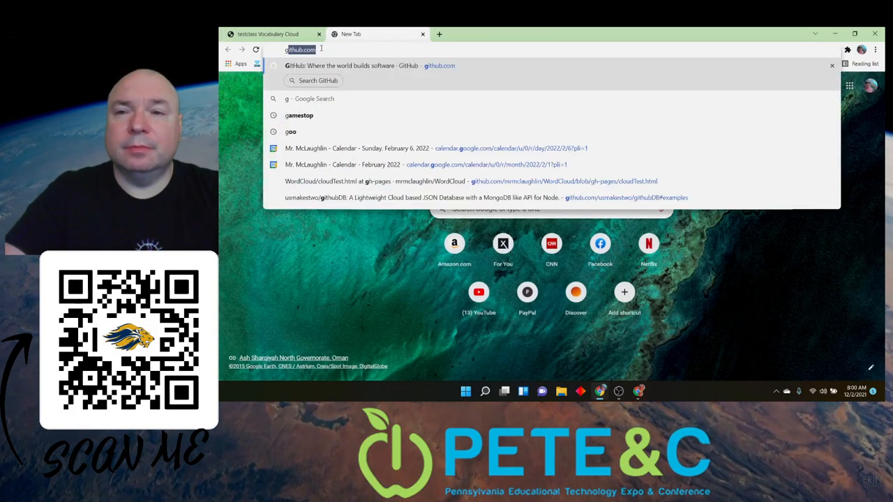
key("Enter")
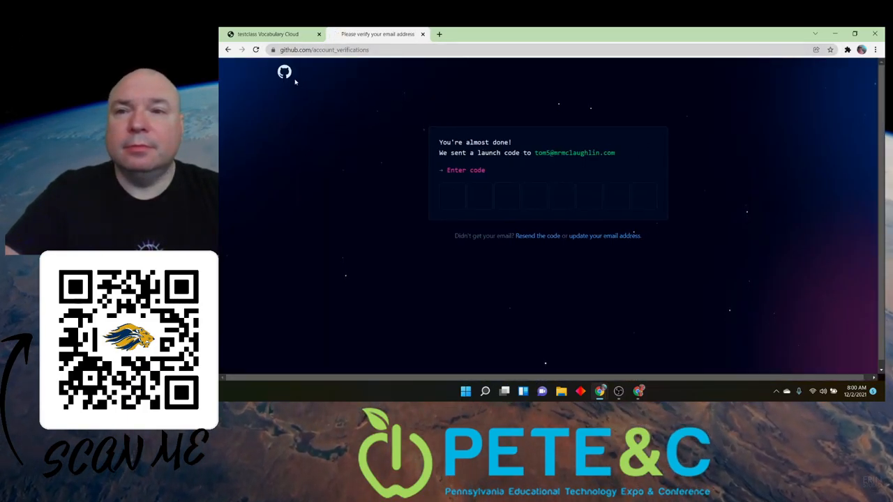
mouse_move(318, 63)
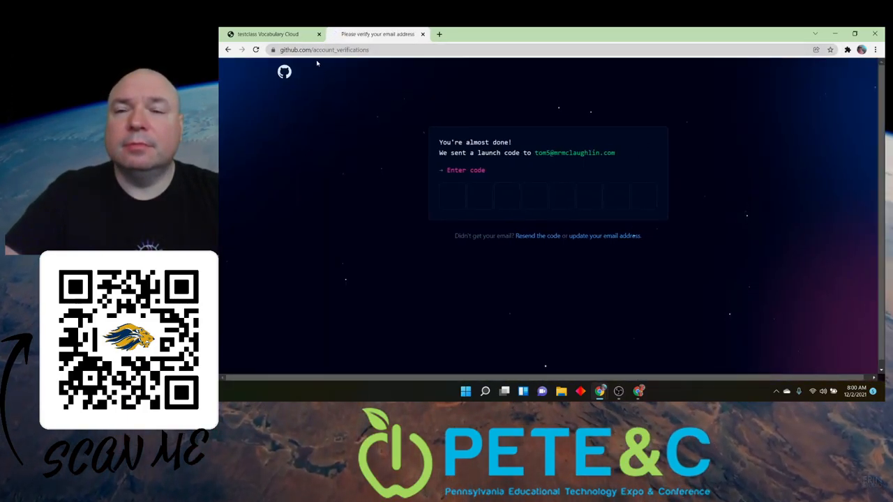
left_click(338, 50)
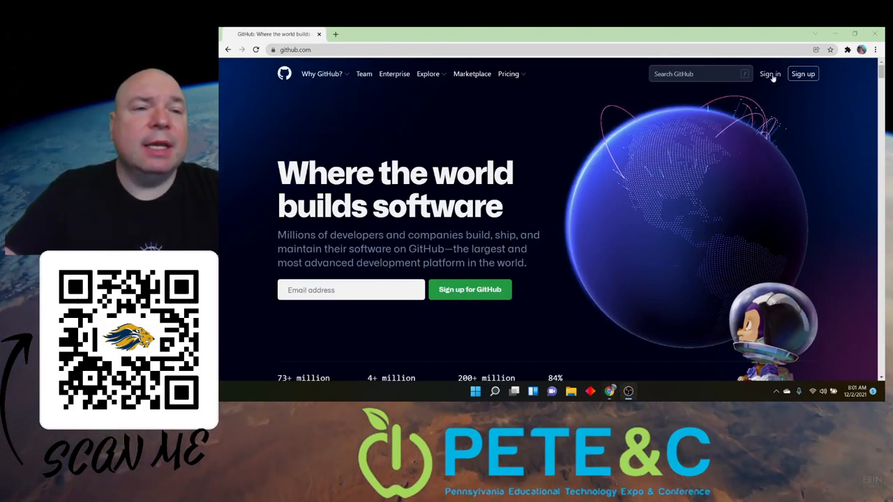
Sign in with the existing username and password to reach the dashboard
left_click(770, 72)
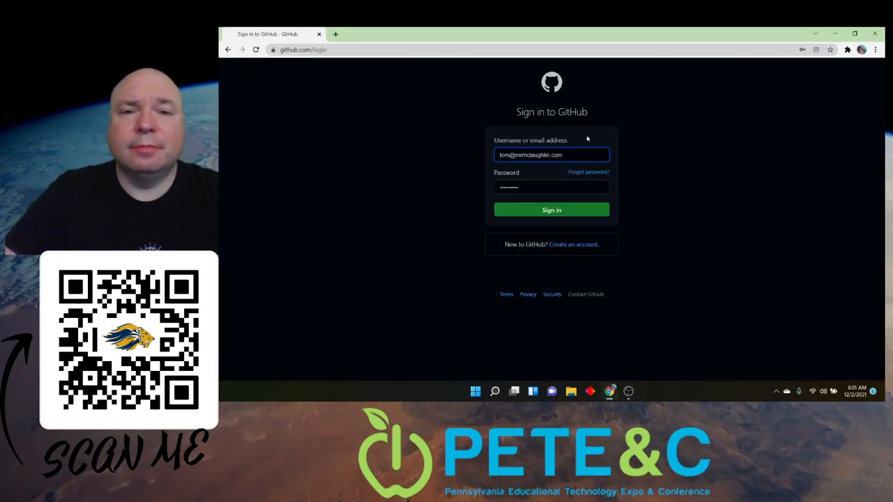
left_click(551, 209)
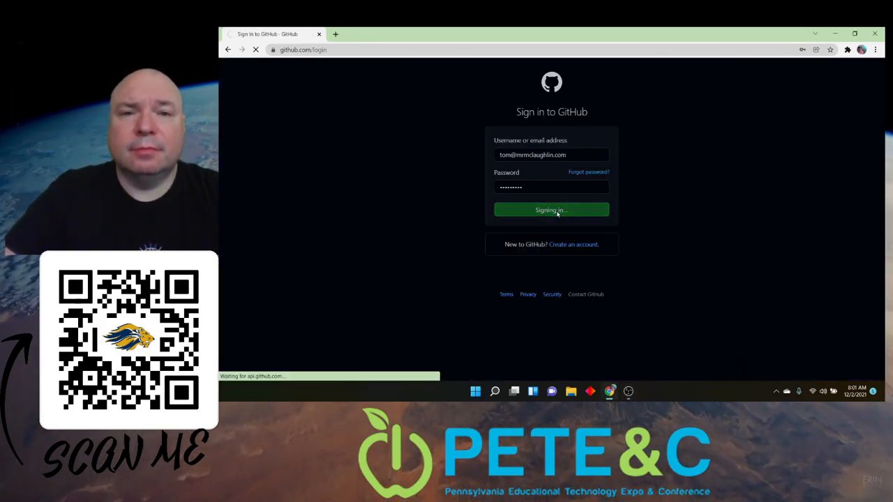
left_click(551, 209)
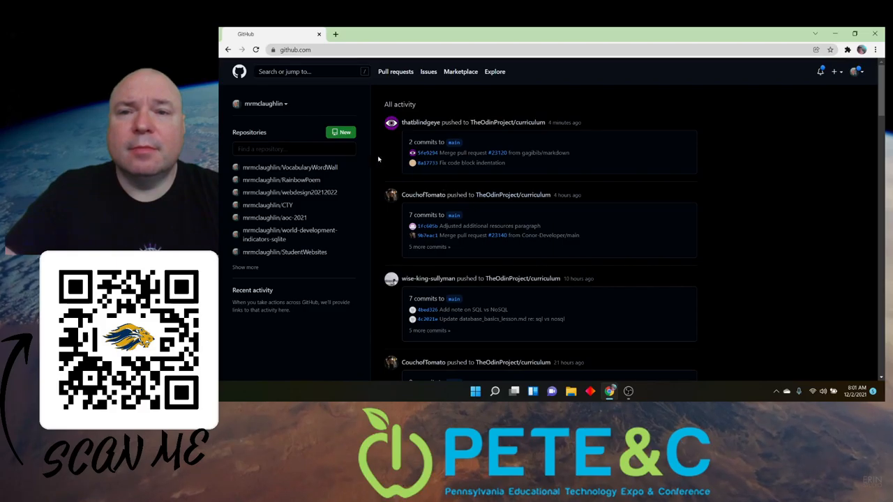
mouse_move(731, 255)
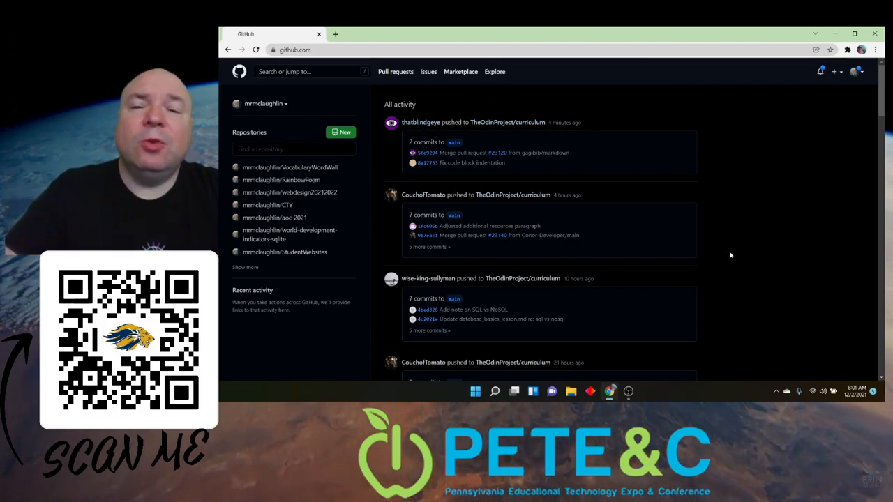
mouse_move(725, 229)
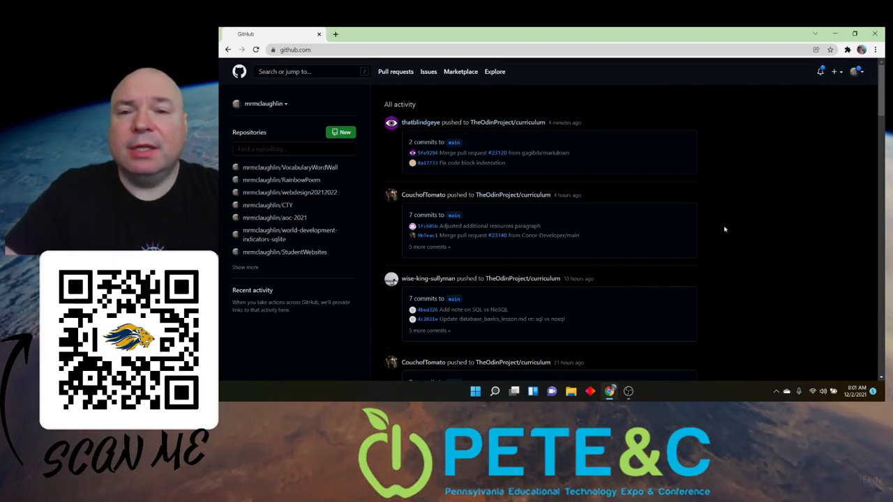
mouse_move(723, 262)
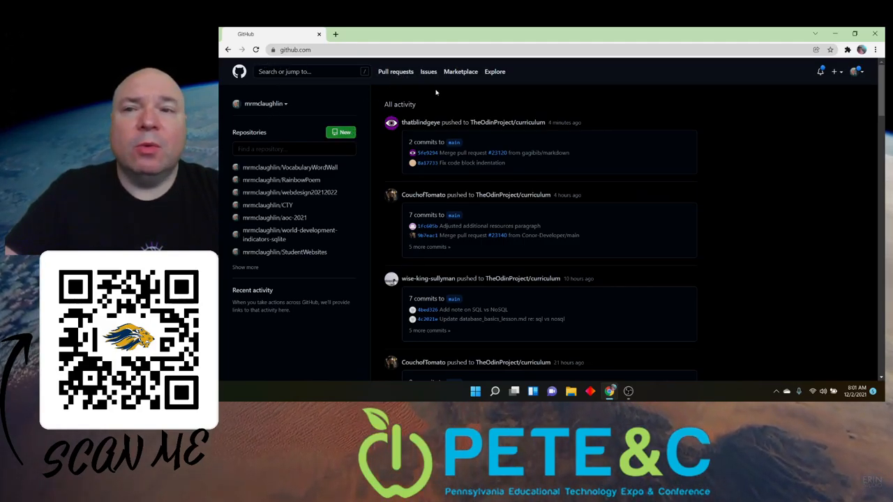
mouse_move(282, 179)
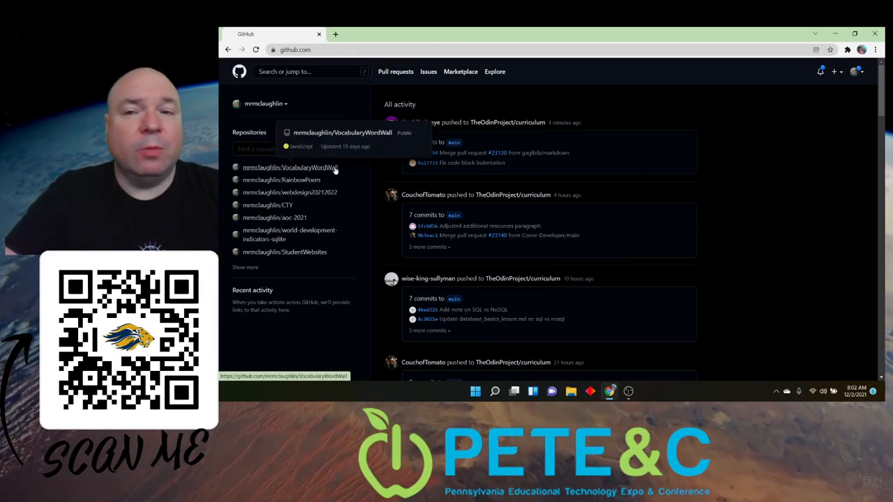
Open mrmclaughlin/VocabularyWordWall from the dashboard's repository sidebar
left_click(288, 167)
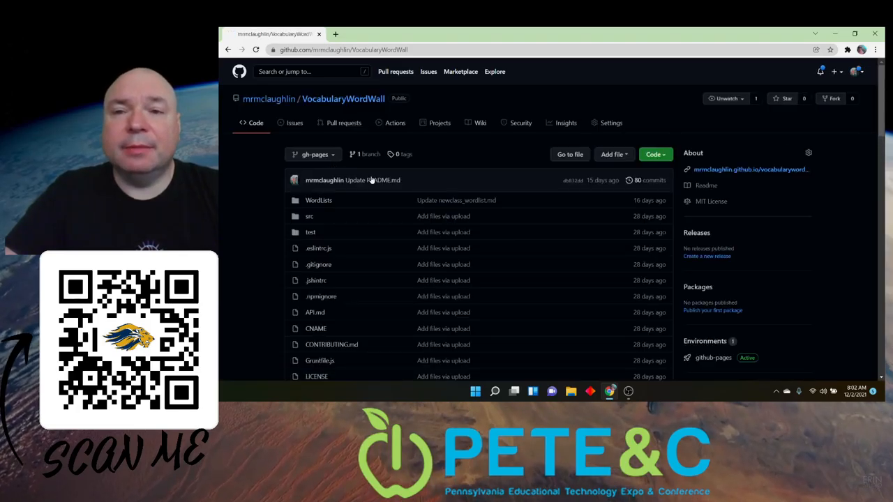
scroll("down", 3)
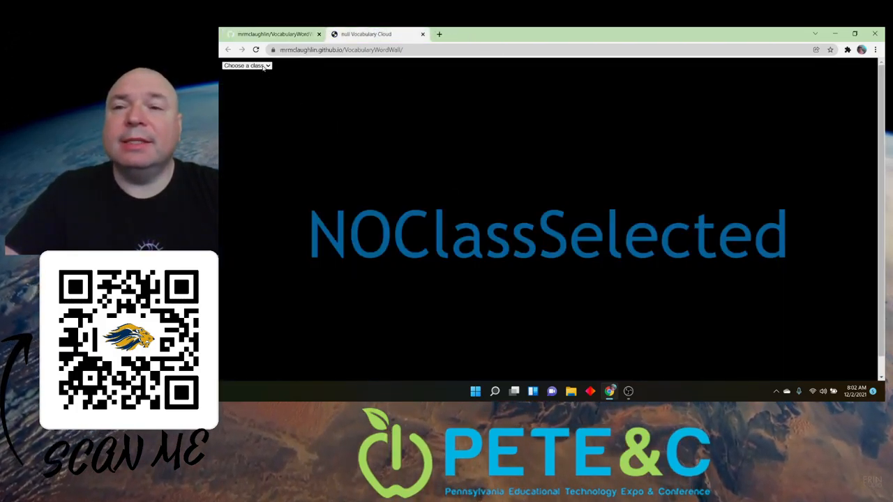
Choose a test class to display its word cloud, then return to the repository
left_click(246, 65)
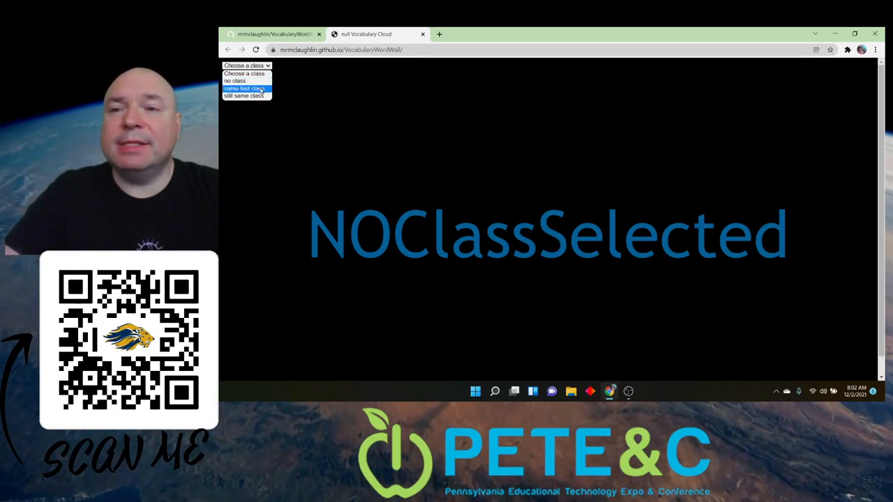
left_click(244, 88)
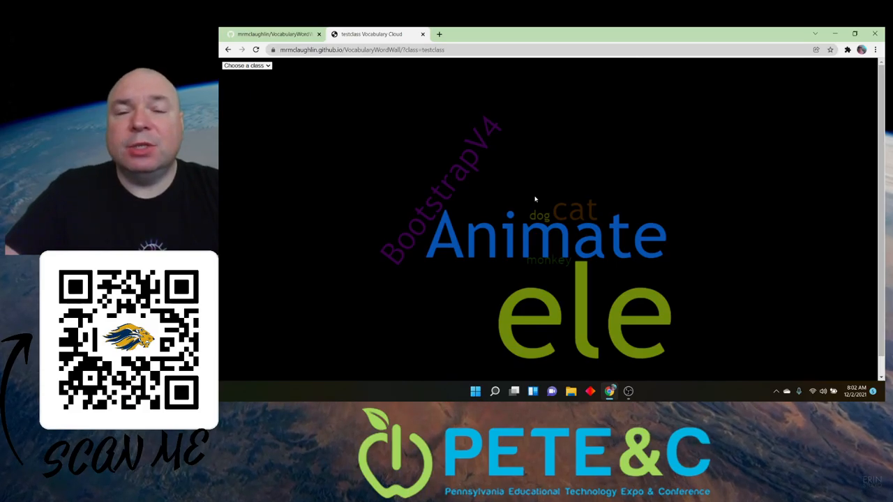
left_click(274, 34)
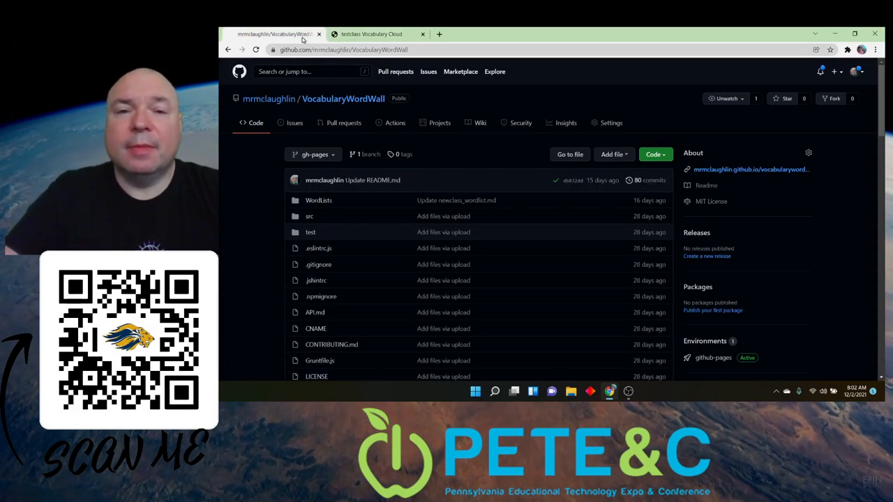
mouse_move(243, 247)
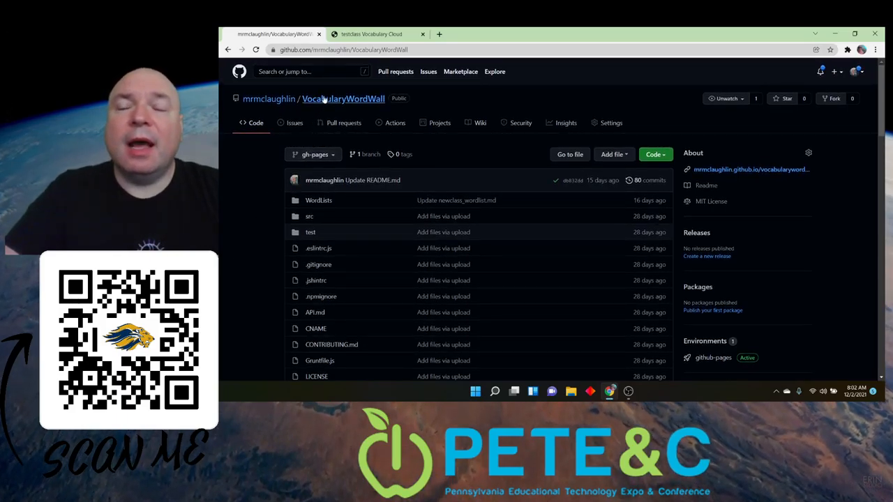
mouse_move(494, 71)
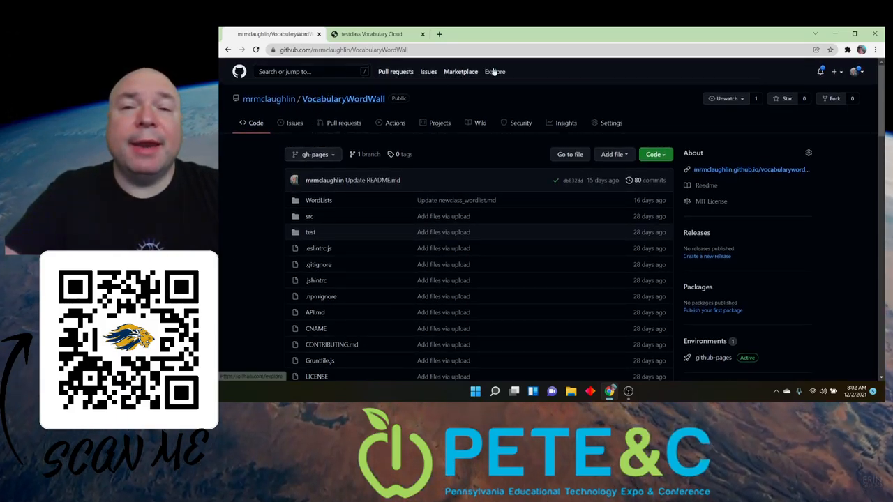
Browse the Explore page of recommended and trending repositories
left_click(494, 71)
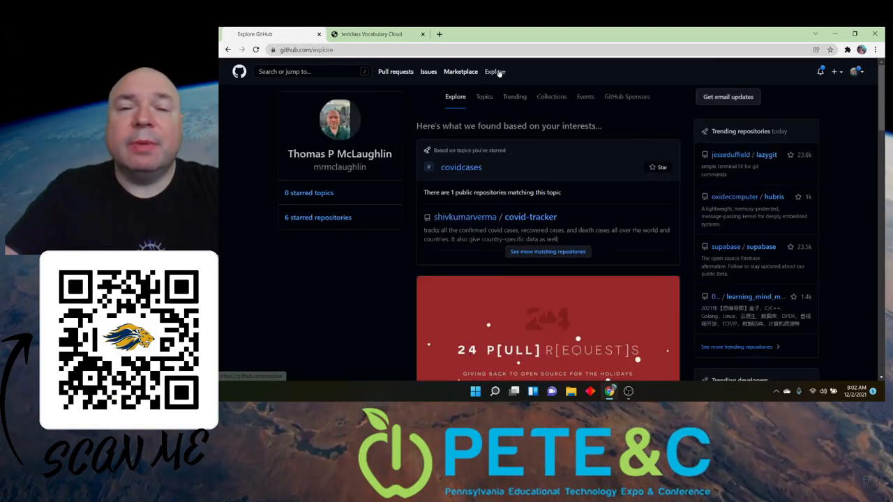
mouse_move(550, 145)
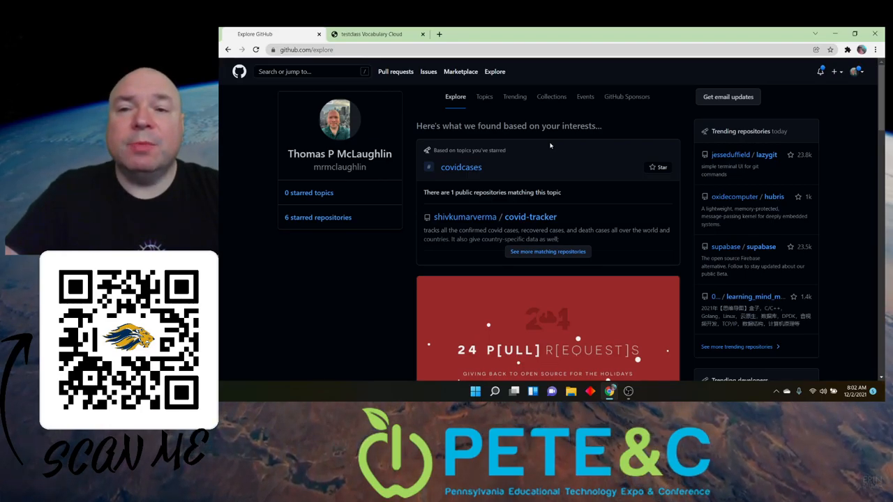
mouse_move(566, 148)
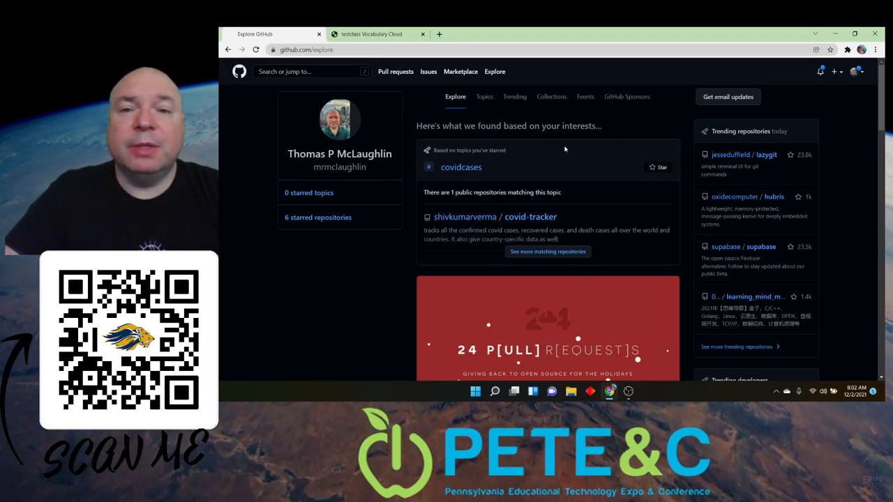
mouse_move(544, 164)
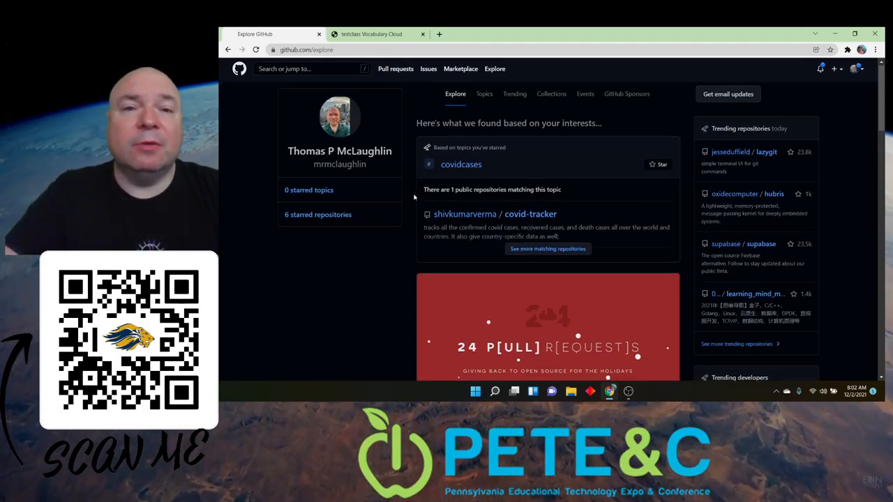
scroll("down", 3)
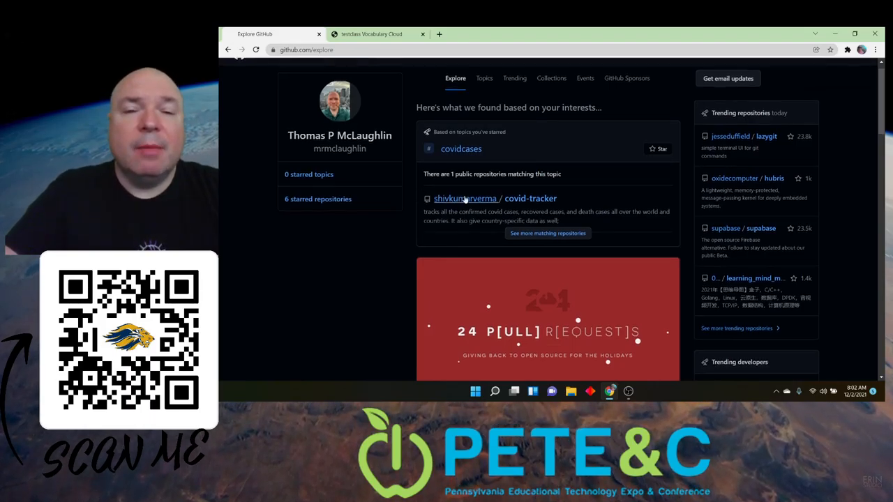
scroll("down", 3)
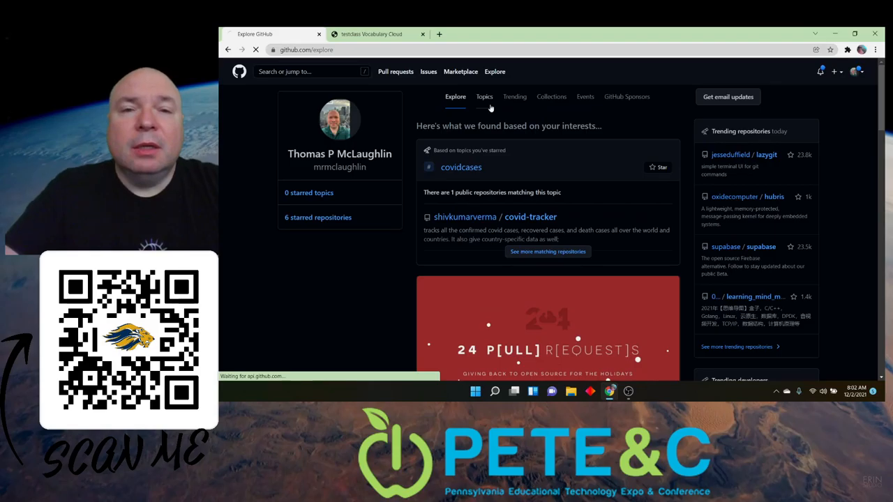
Go through Topics to PHP and open the laravel/laravel repository
left_click(484, 96)
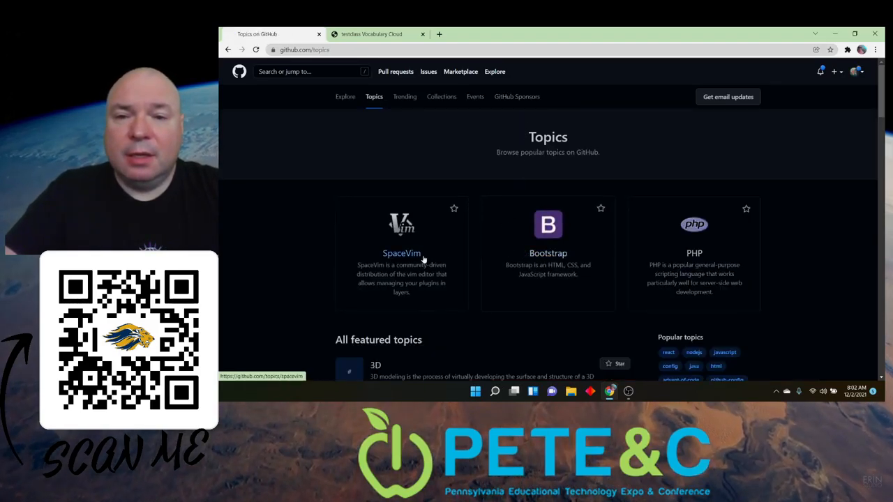
left_click(695, 254)
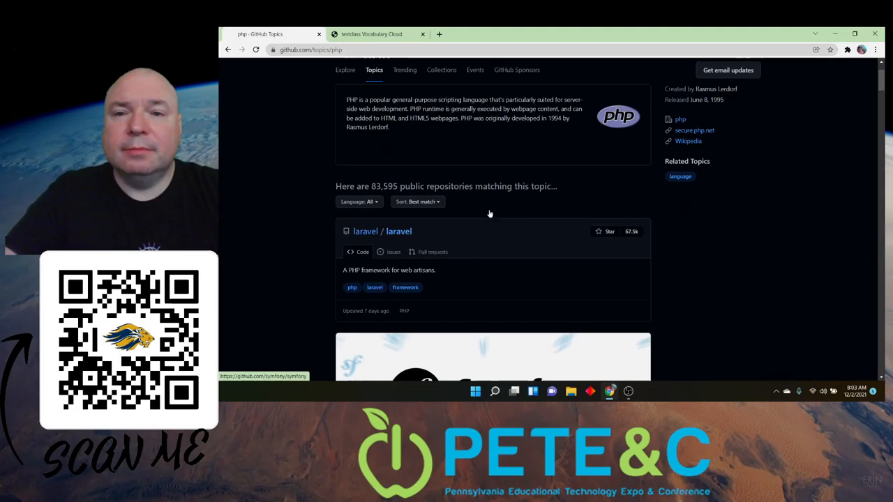
left_click(399, 231)
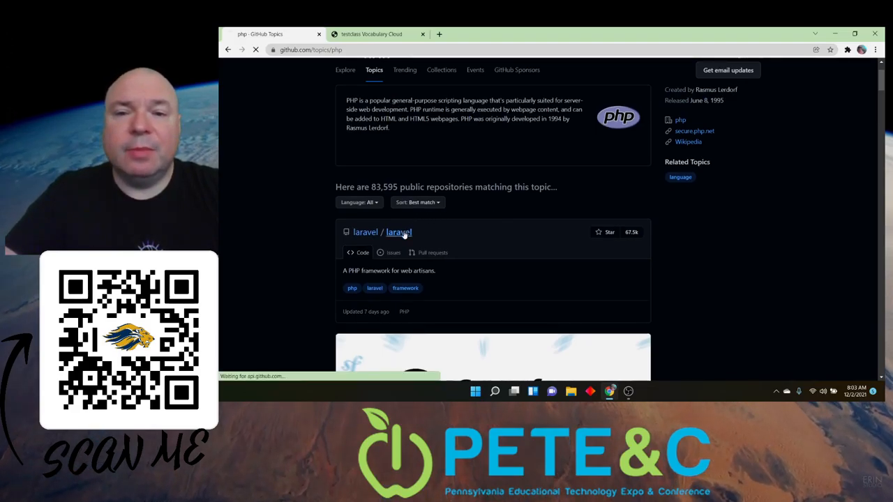
left_click(397, 232)
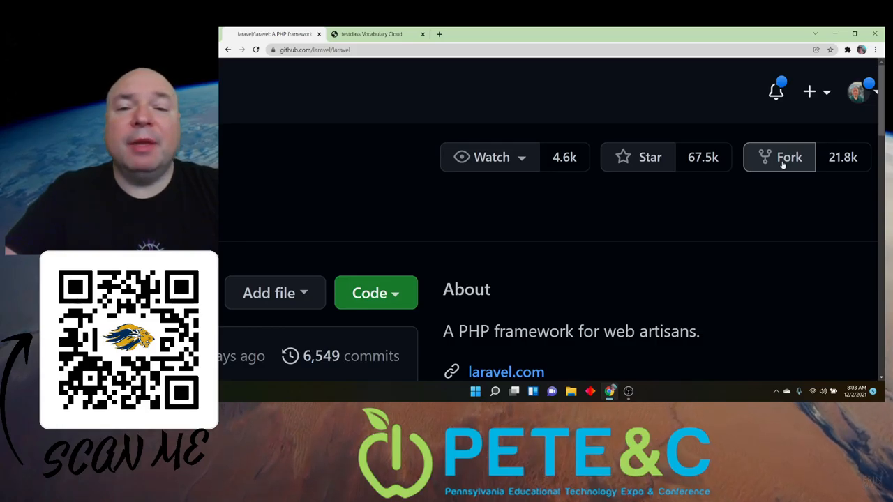
Fork laravel into the personal account and land on the profile overview
left_click(783, 156)
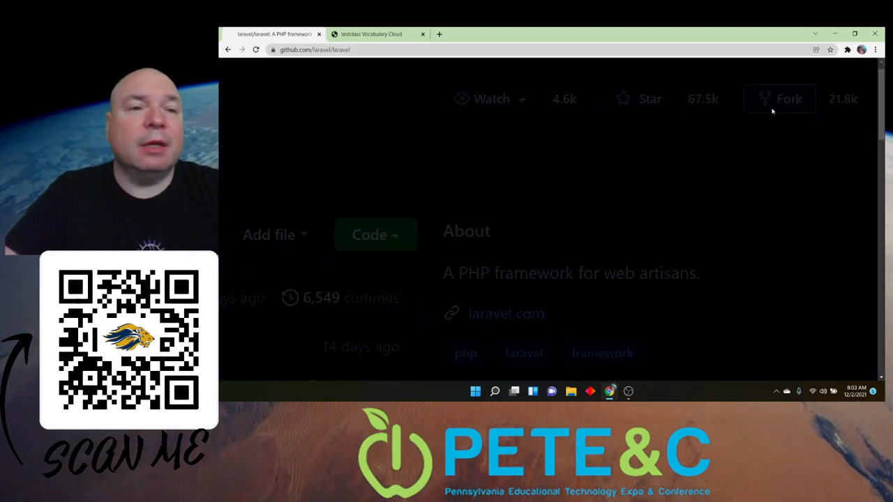
left_click(779, 98)
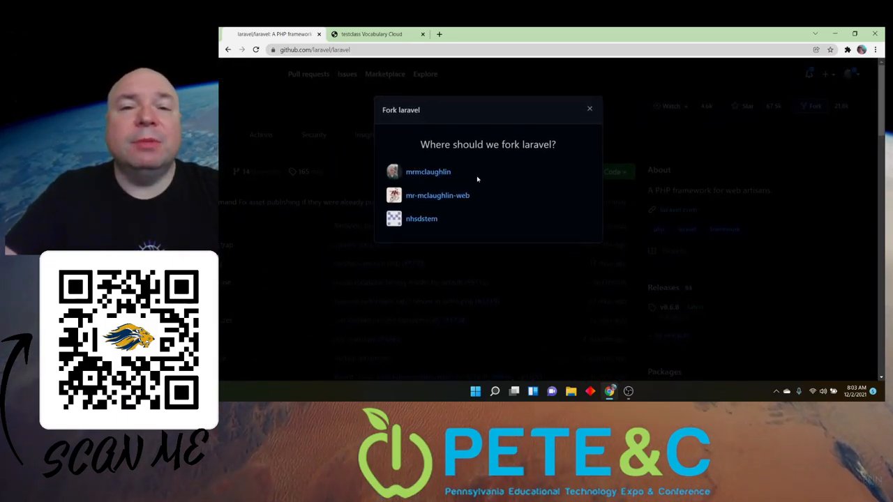
mouse_move(427, 171)
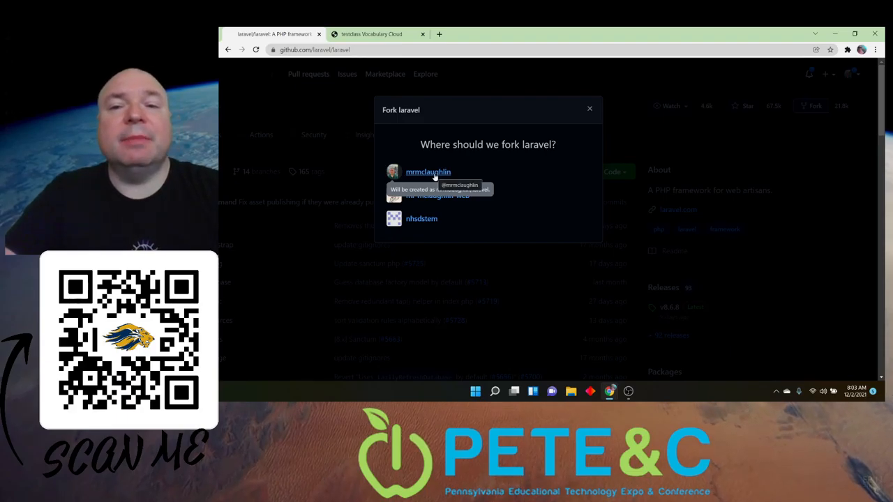
left_click(427, 172)
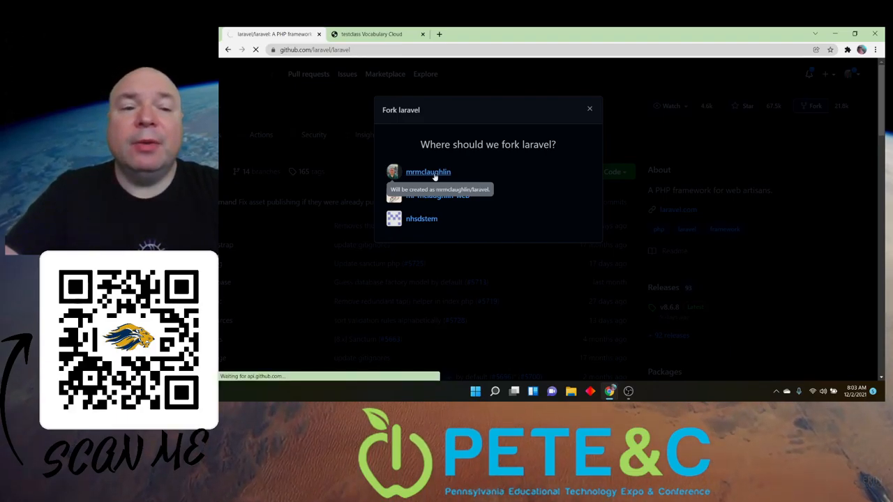
left_click(427, 171)
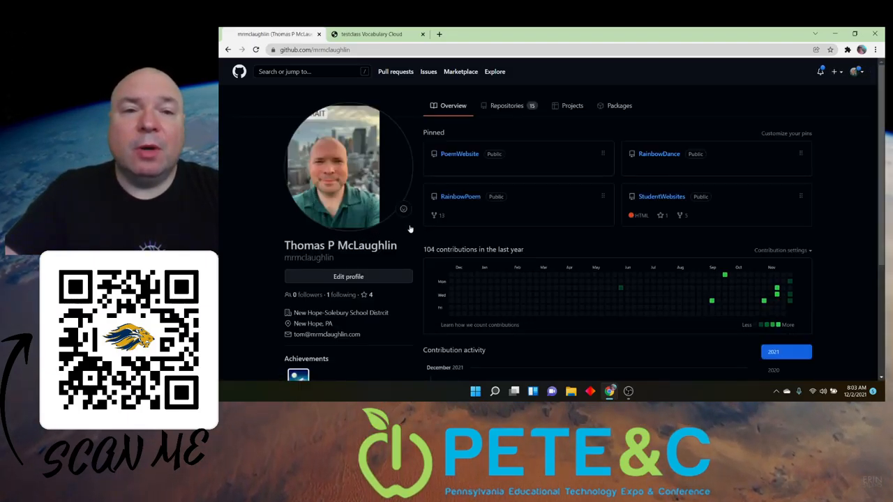
List the profile's repositories and reopen VocabularyWordWall
scroll("down", 3)
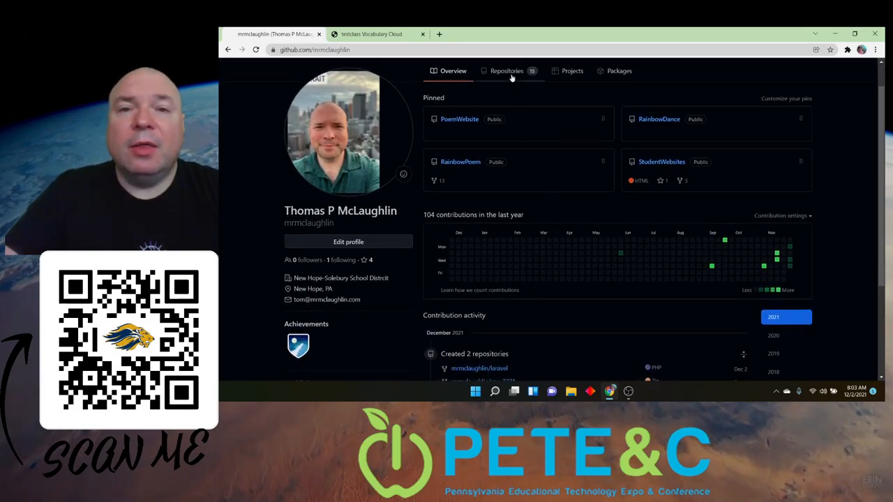
left_click(506, 70)
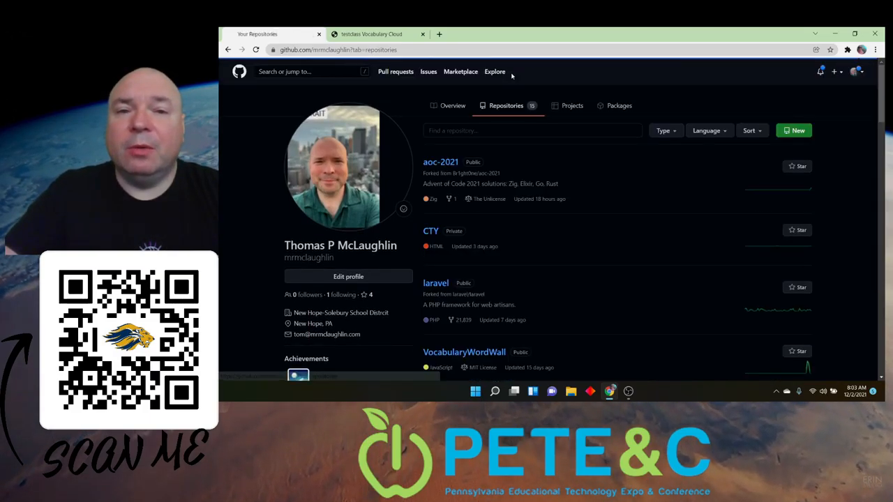
scroll("down", 3)
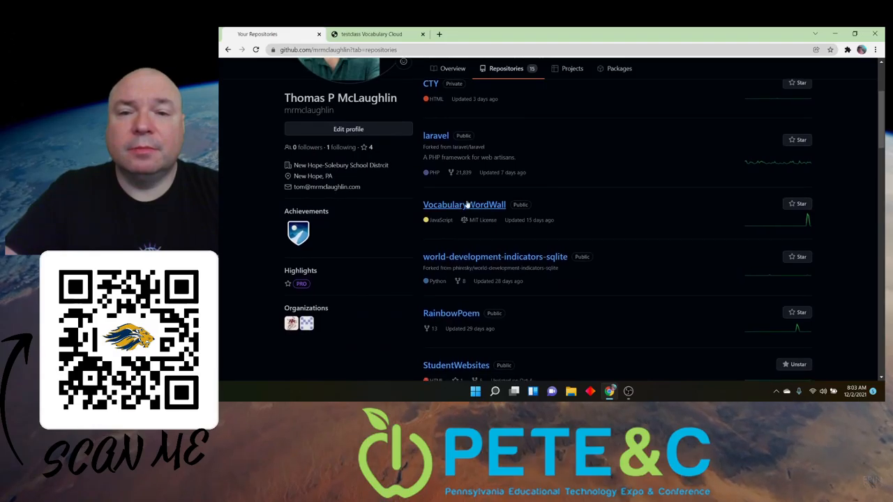
left_click(463, 203)
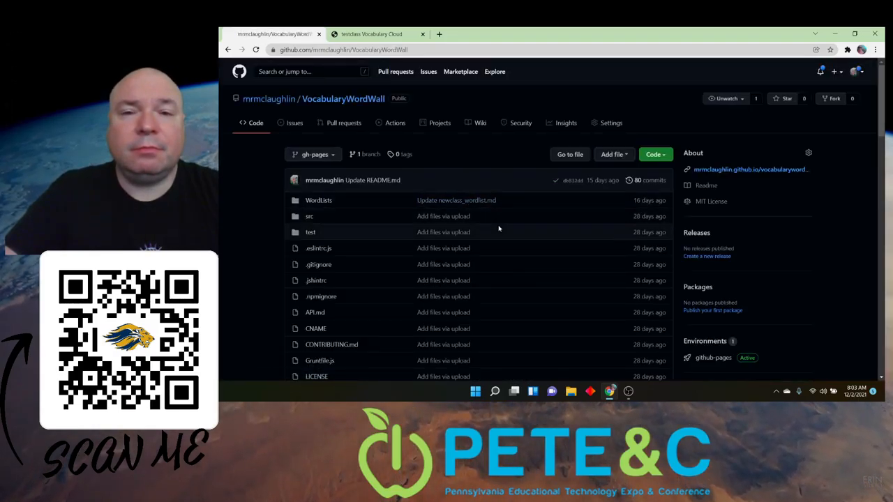
scroll("down", 3)
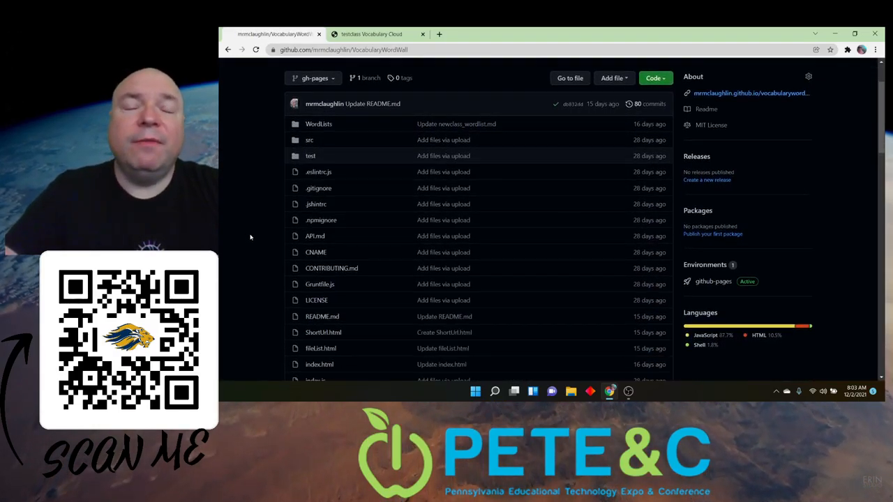
scroll("down", 3)
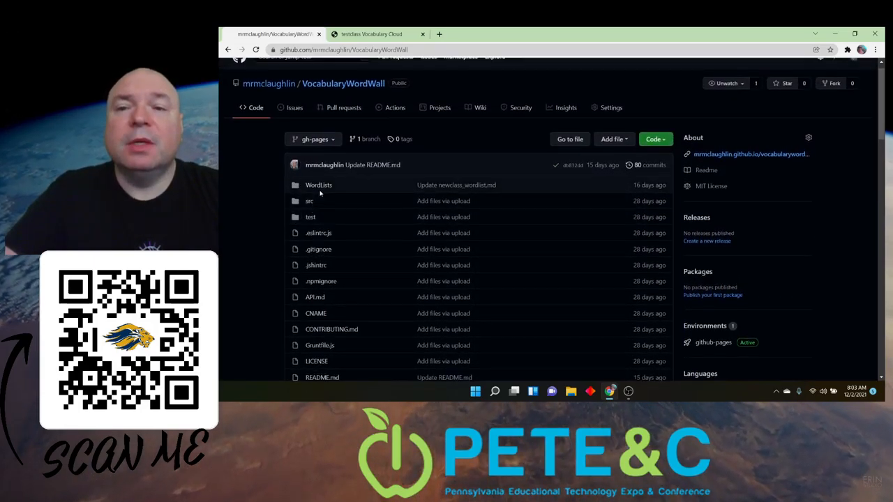
mouse_move(318, 184)
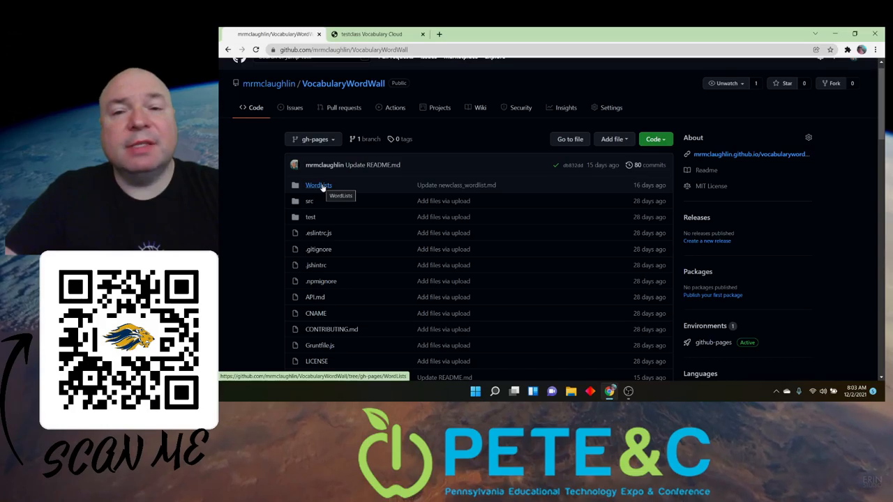
Open newclass_wordlist.md from the WordLists folder in GitHub's file editor
left_click(318, 184)
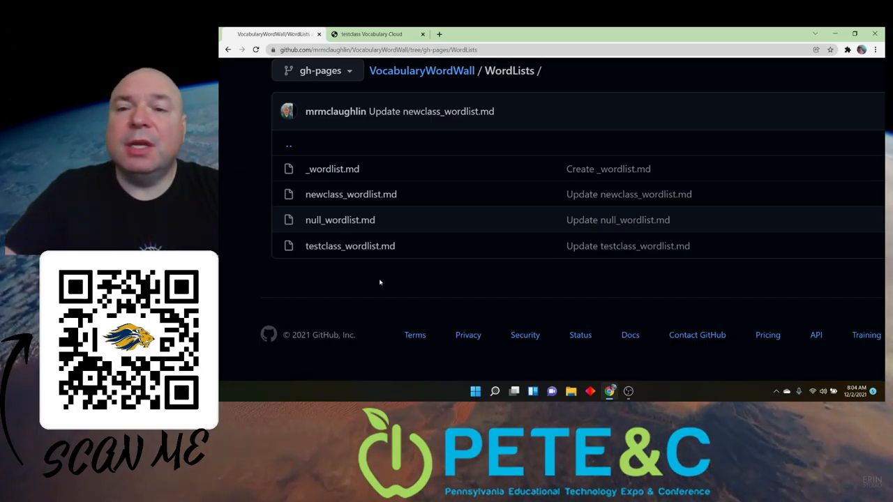
mouse_move(405, 277)
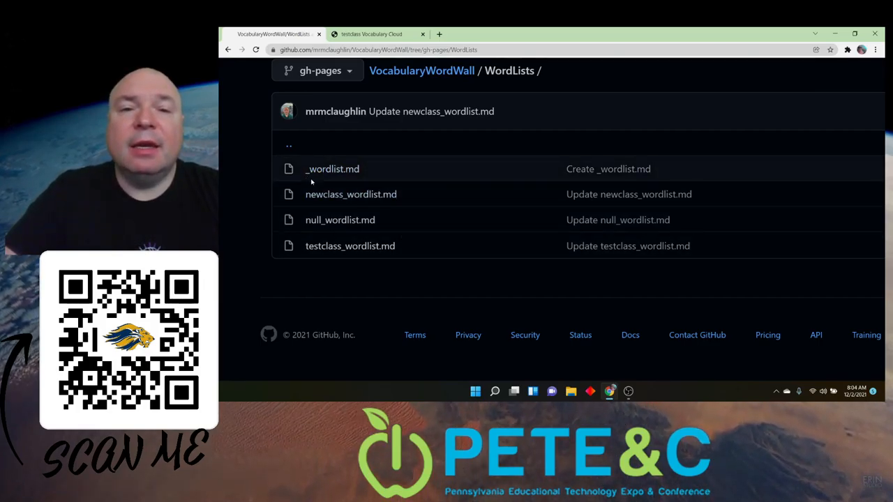
mouse_move(370, 181)
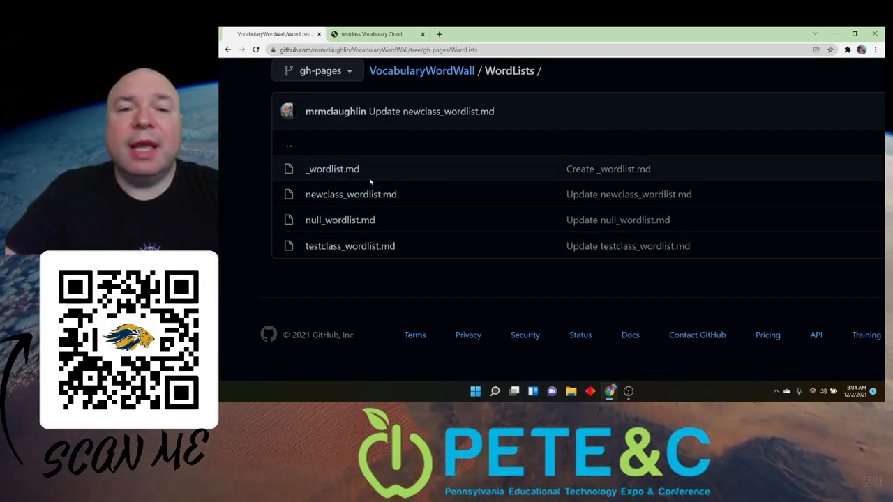
mouse_move(341, 269)
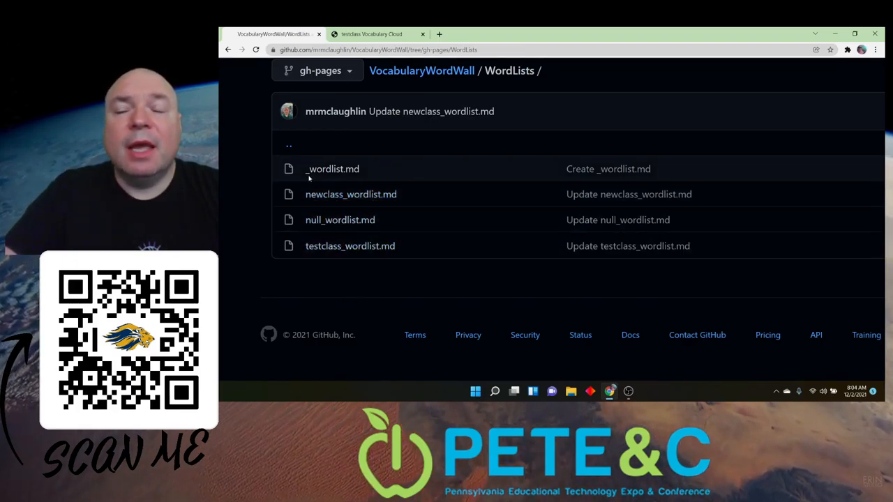
mouse_move(349, 180)
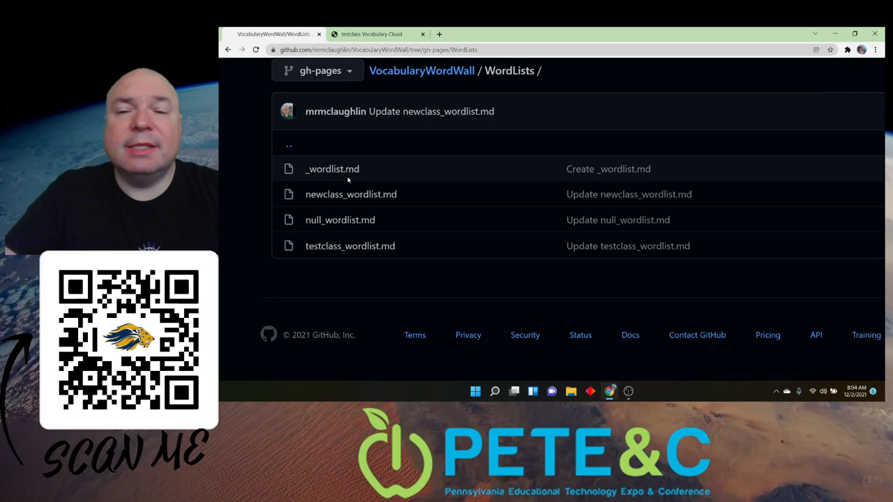
mouse_move(329, 204)
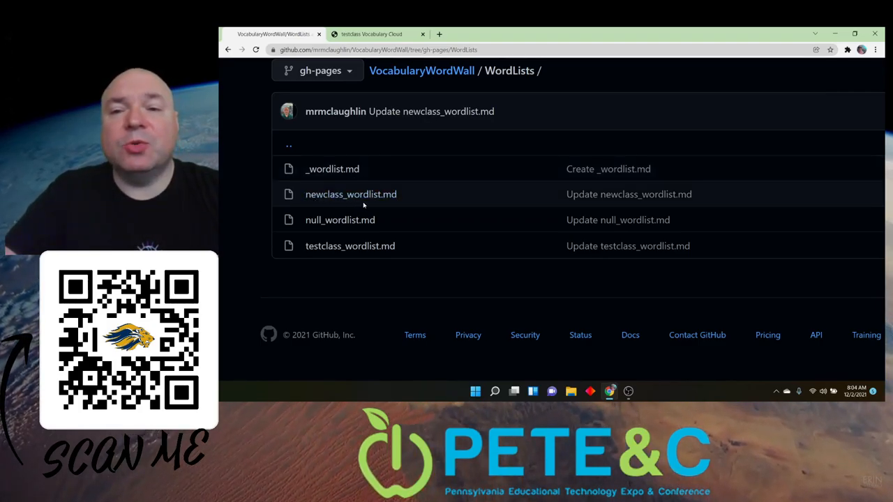
mouse_move(329, 229)
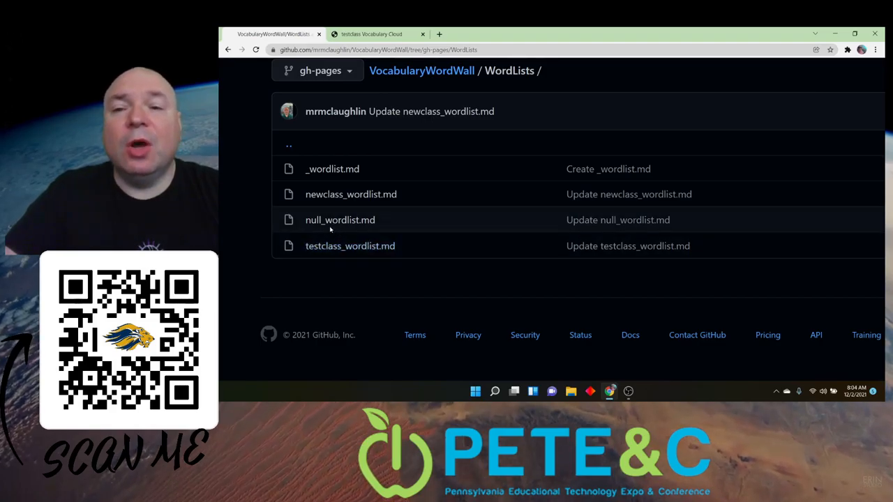
mouse_move(355, 229)
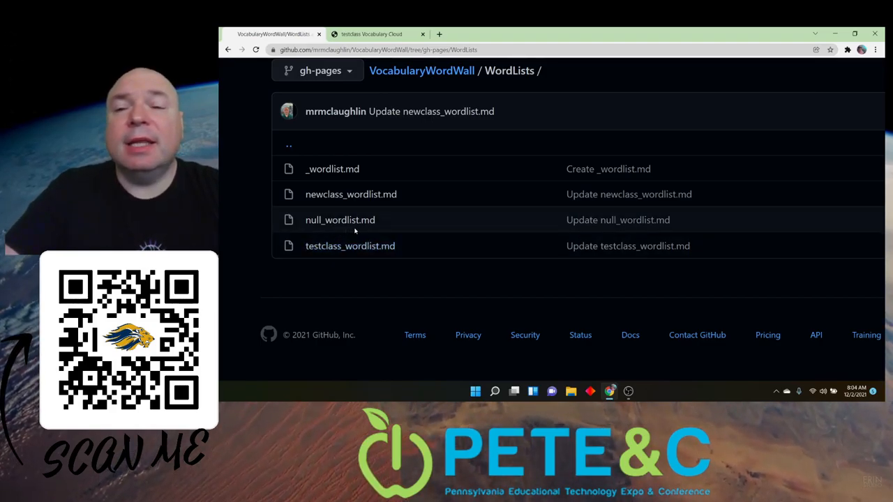
mouse_move(318, 272)
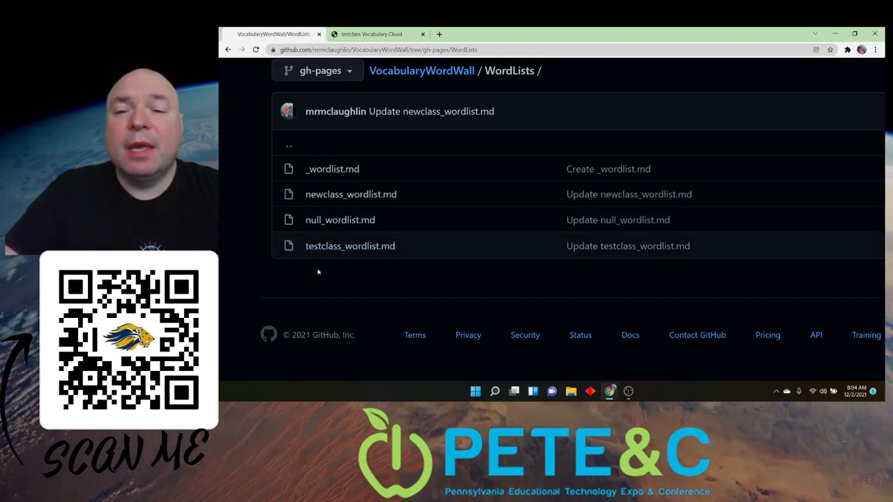
mouse_move(357, 288)
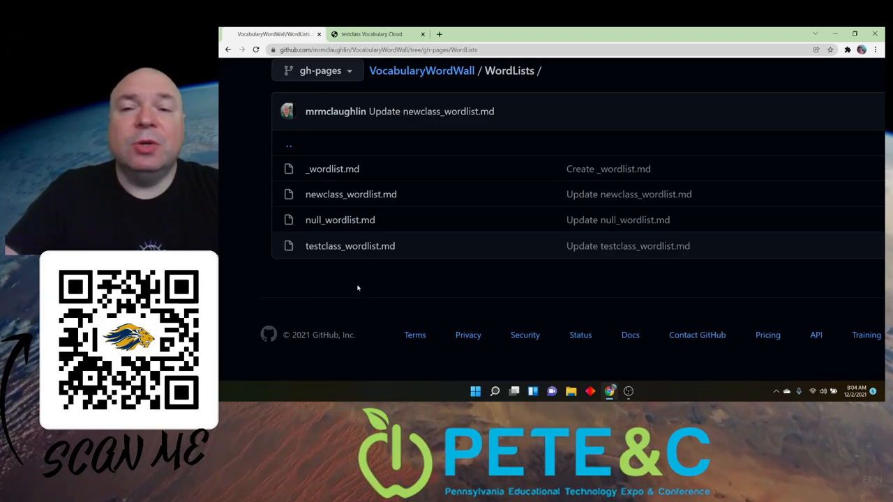
mouse_move(418, 274)
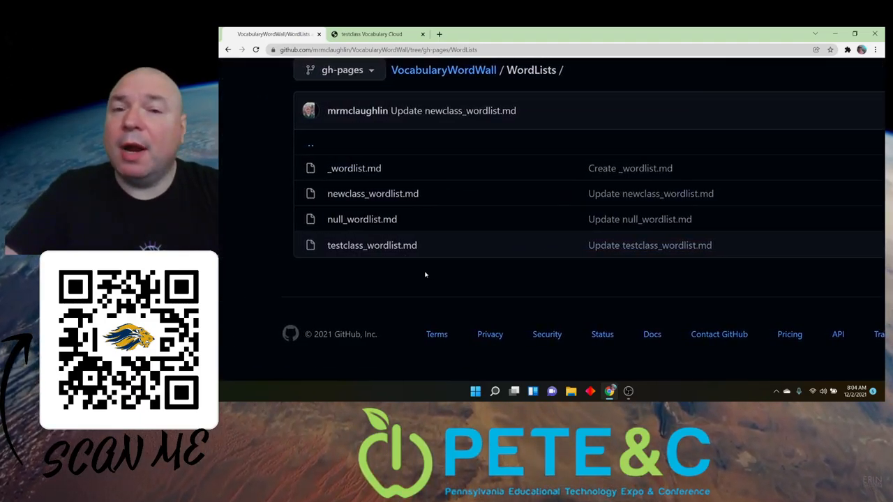
mouse_move(359, 261)
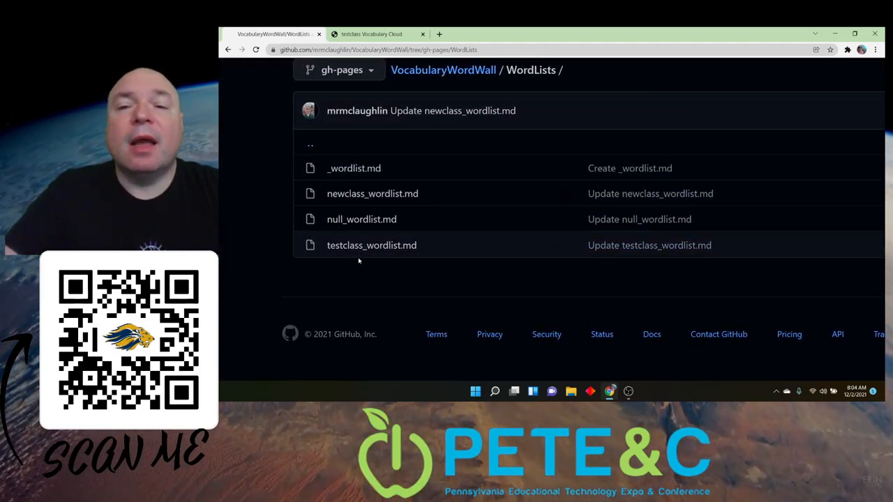
mouse_move(413, 265)
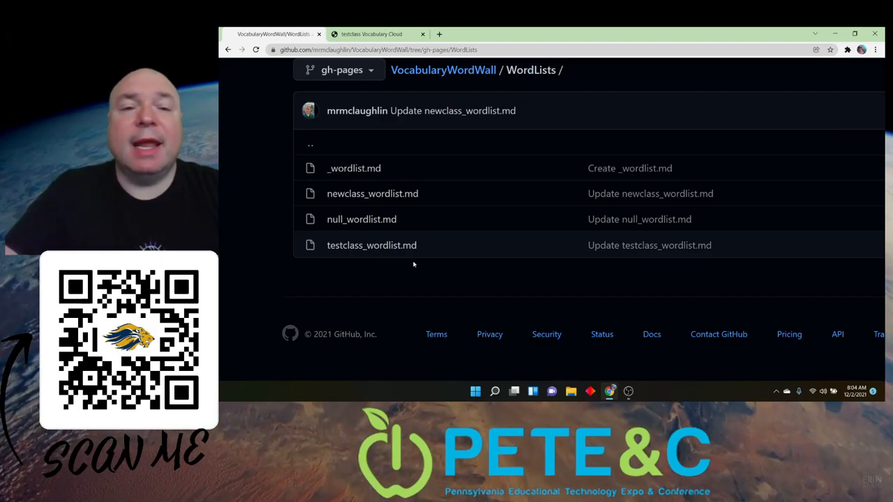
mouse_move(425, 270)
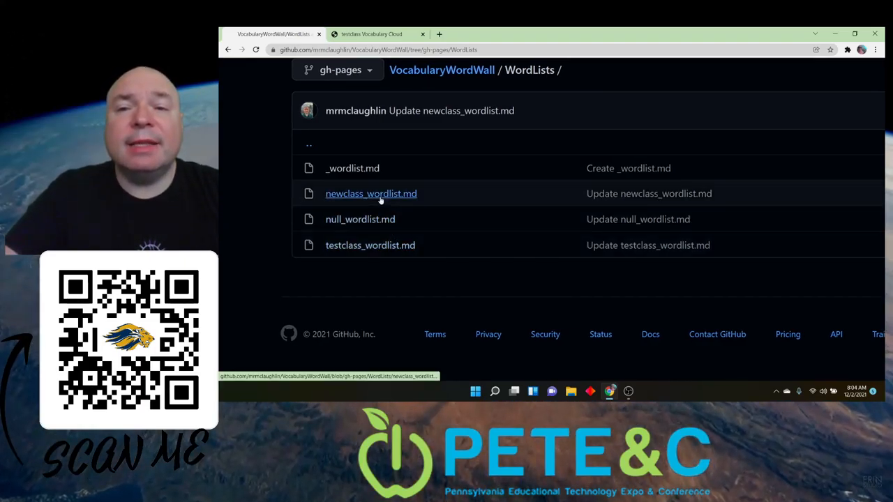
left_click(372, 192)
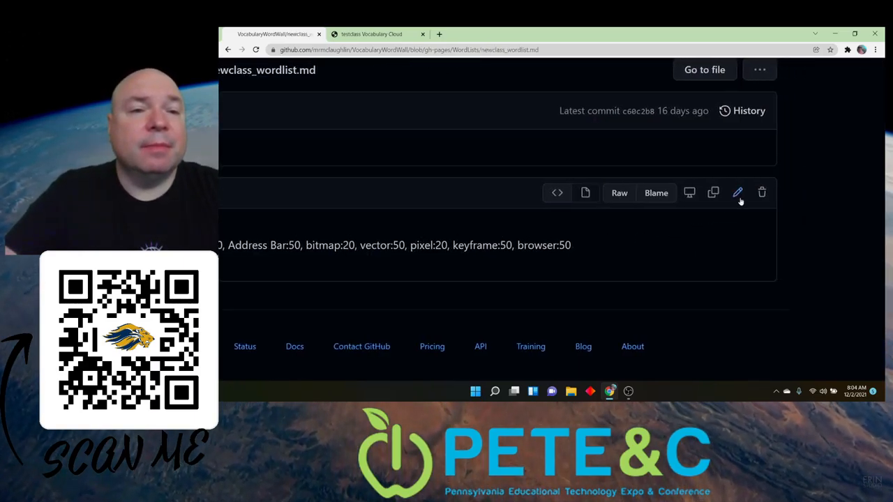
left_click(737, 193)
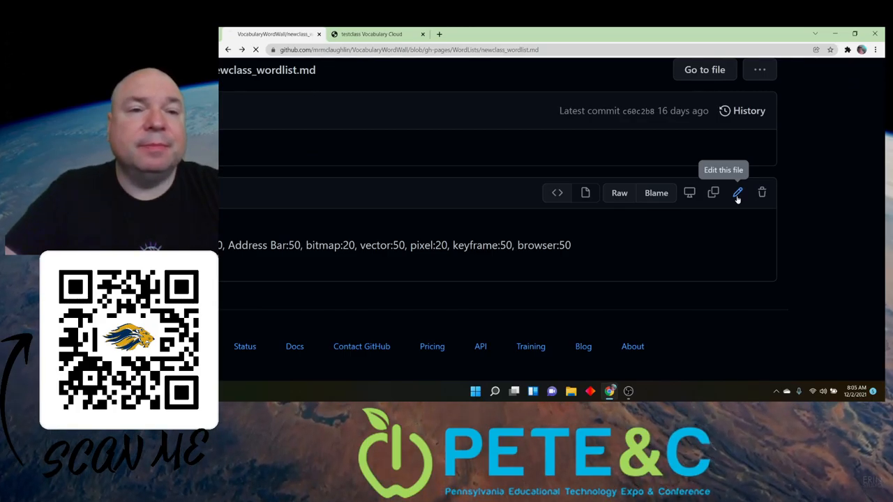
left_click(737, 193)
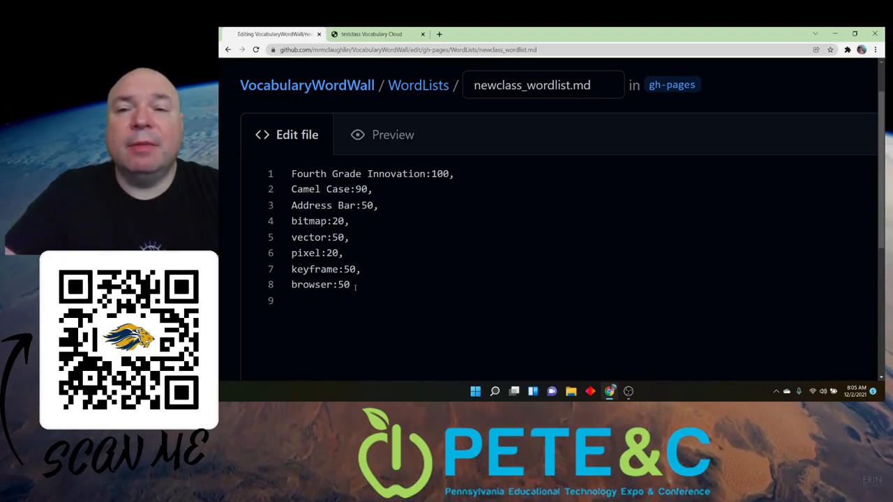
Commit the newclass_wordlist.md change directly to the gh-pages branch
scroll("down", 3)
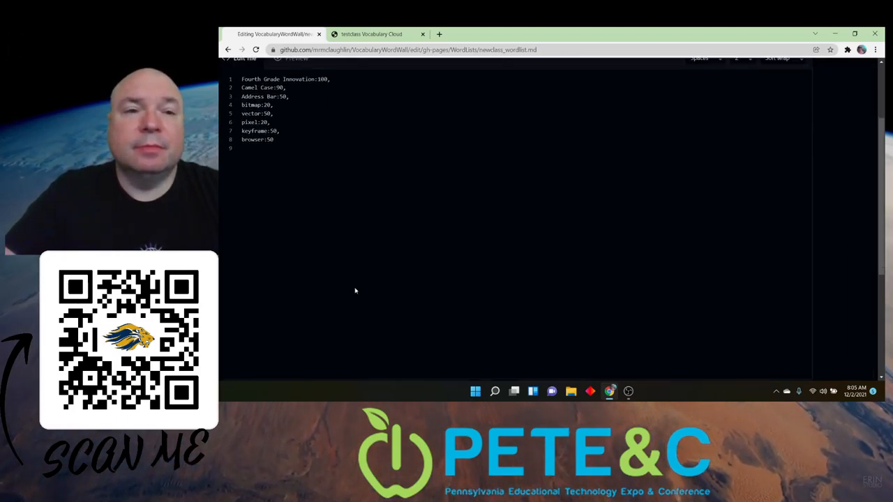
scroll("up", 3)
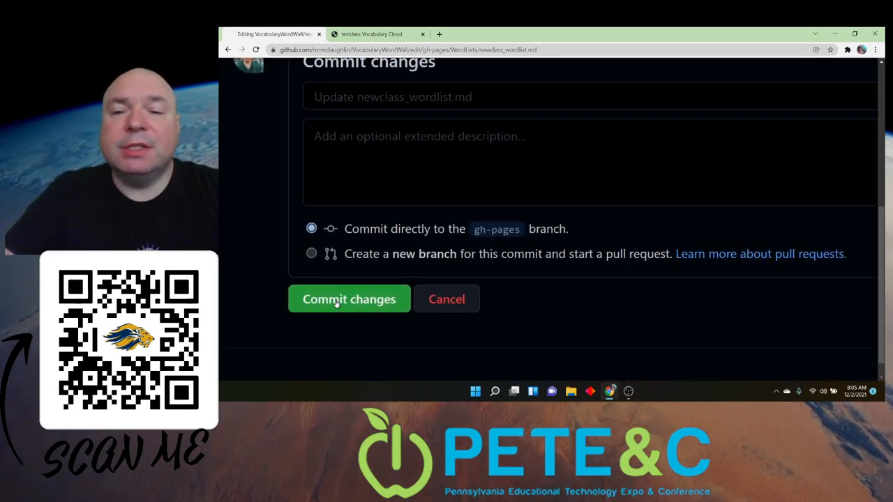
left_click(349, 298)
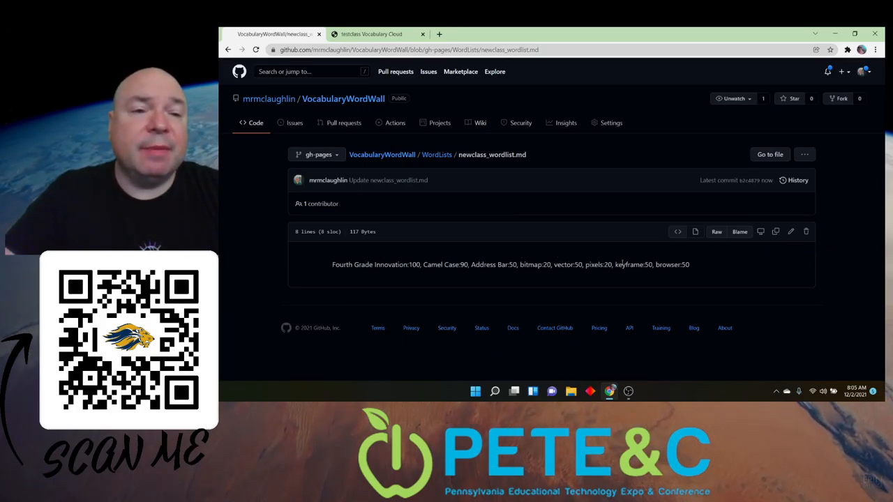
mouse_move(395, 123)
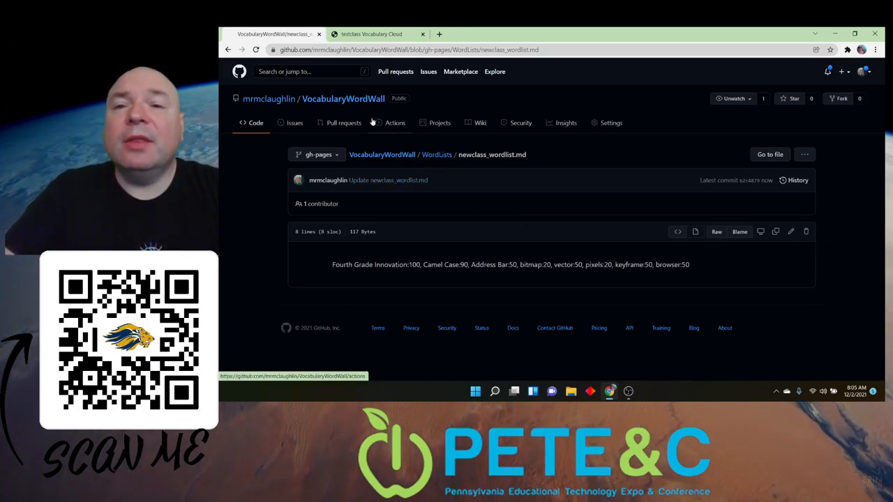
mouse_move(268, 97)
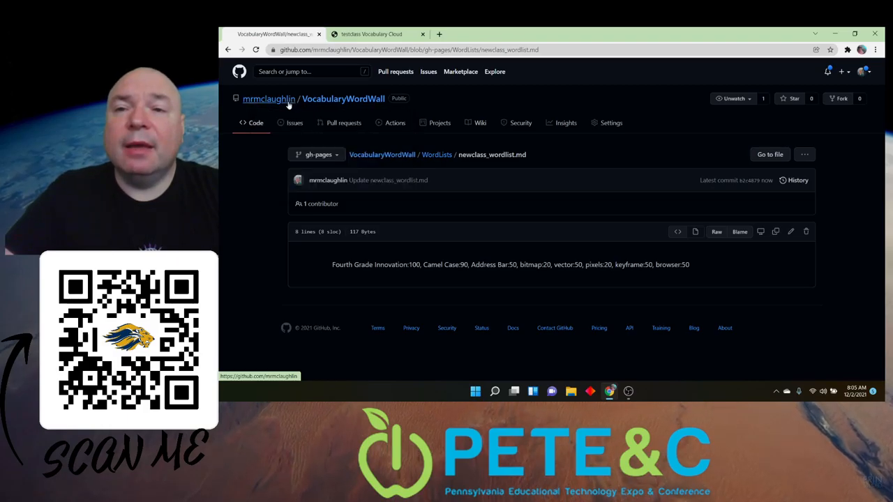
Return to the VocabularyWordWall repository home and open index.html
left_click(343, 98)
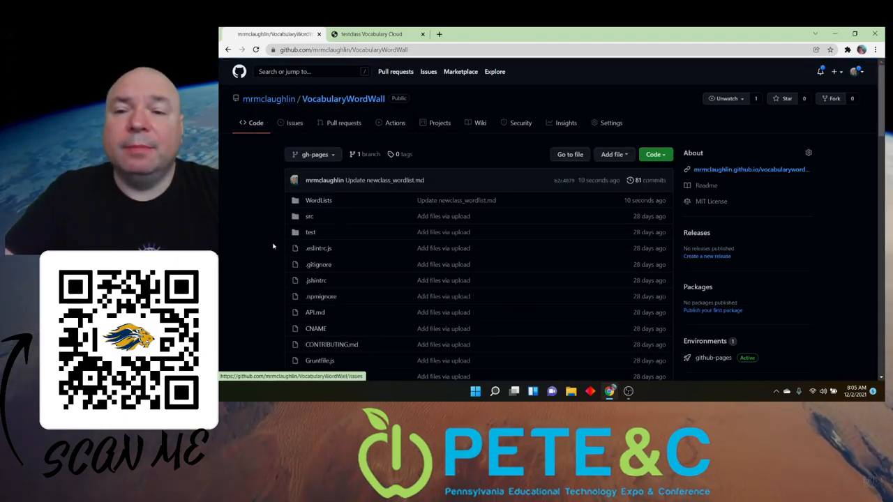
scroll("down", 3)
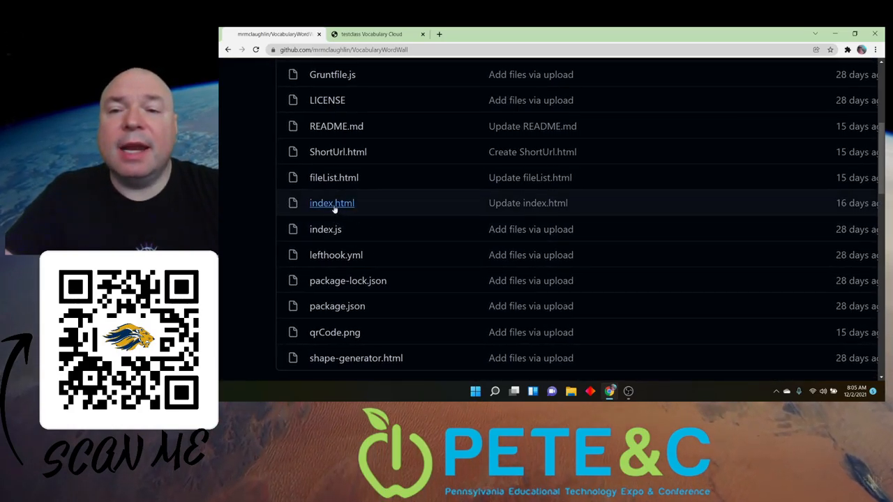
left_click(333, 203)
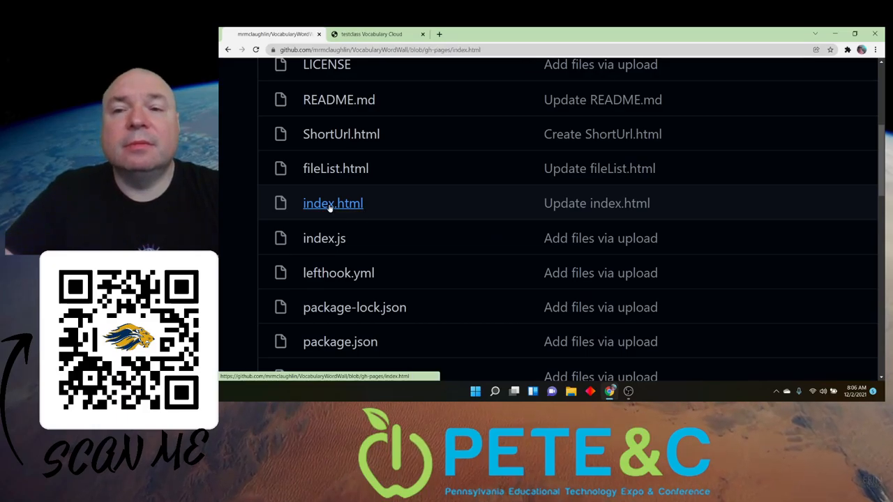
left_click(332, 204)
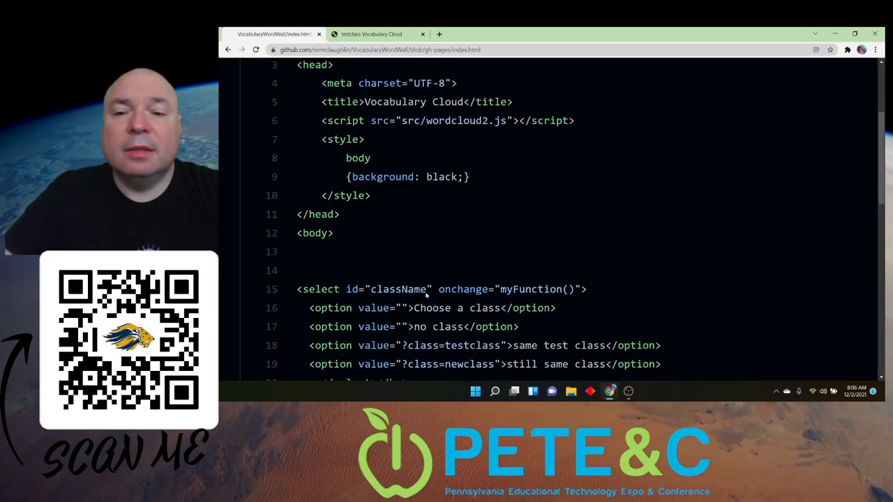
Scroll index.html's source to the class dropdown and mark the repeated class option line
scroll("down", 3)
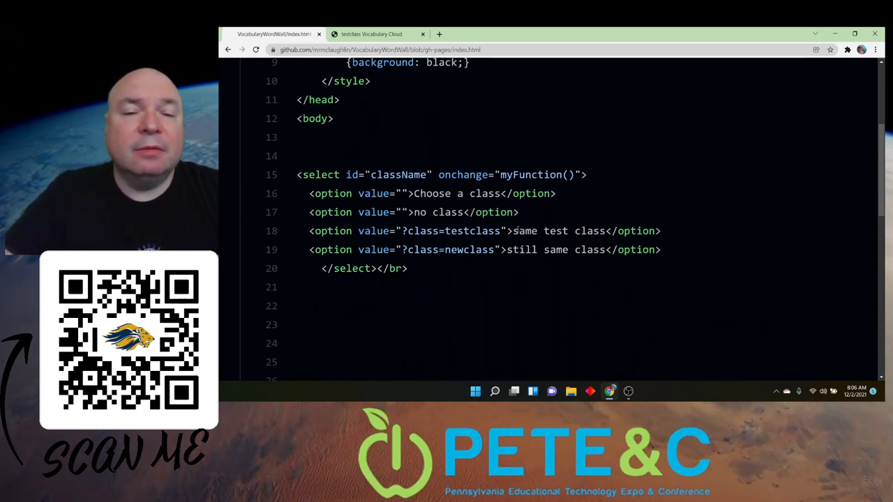
mouse_move(523, 240)
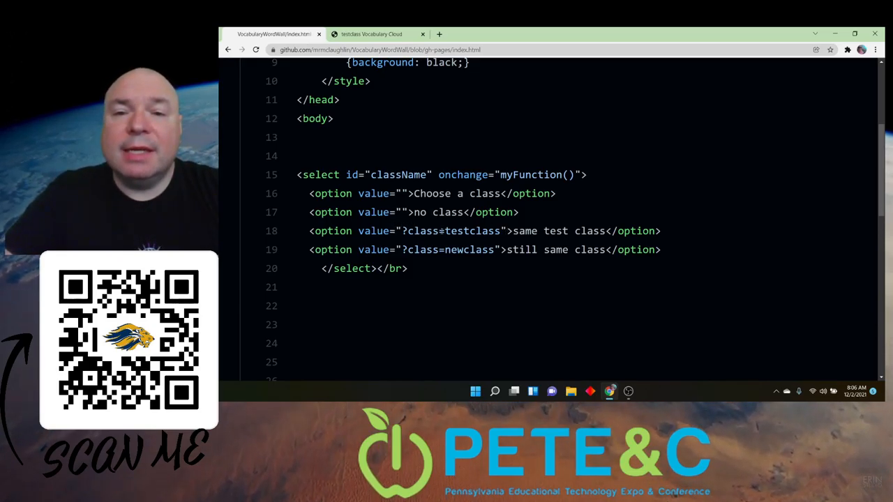
double_click(471, 232)
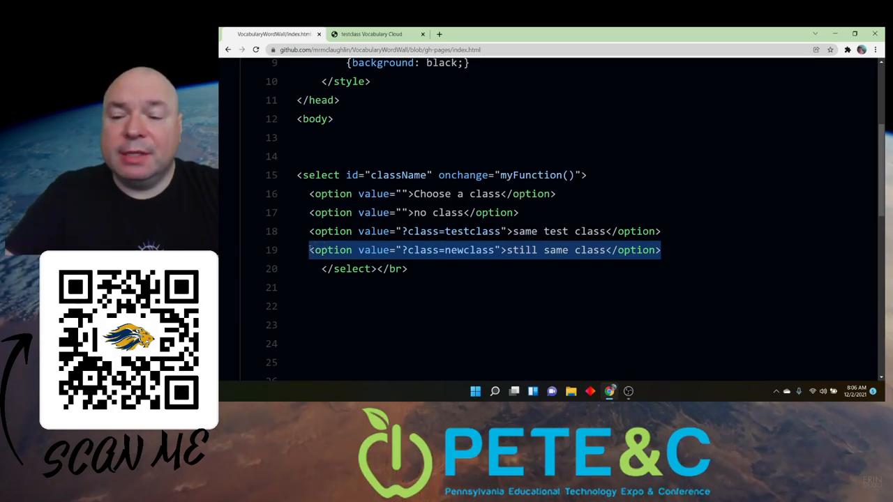
mouse_move(677, 256)
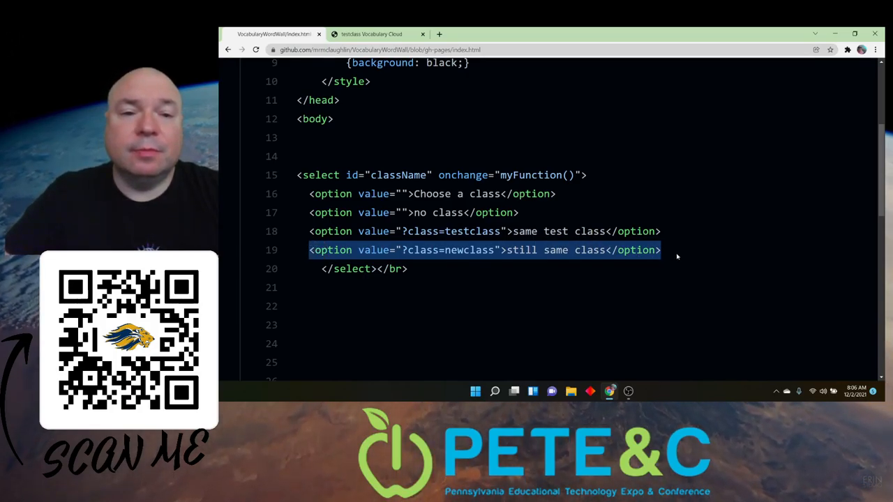
left_click(667, 252)
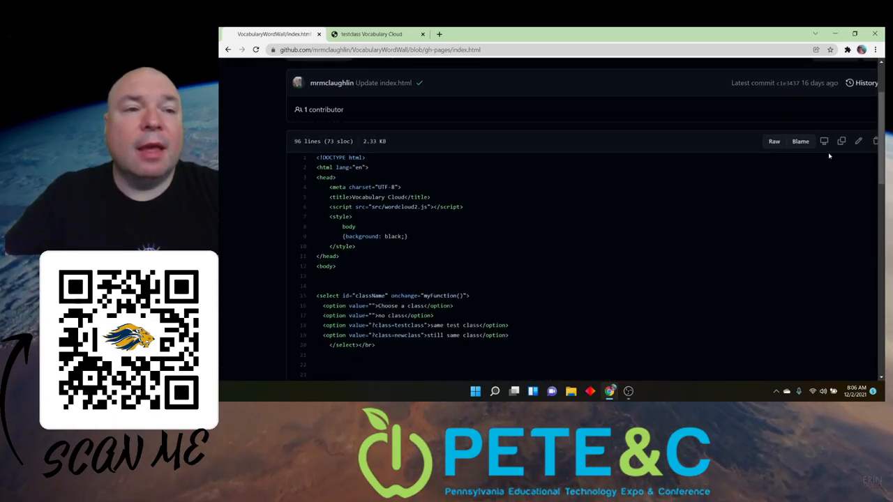
Edit index.html so the last option's value is ?class=geometry and its label reads geometry
left_click(862, 141)
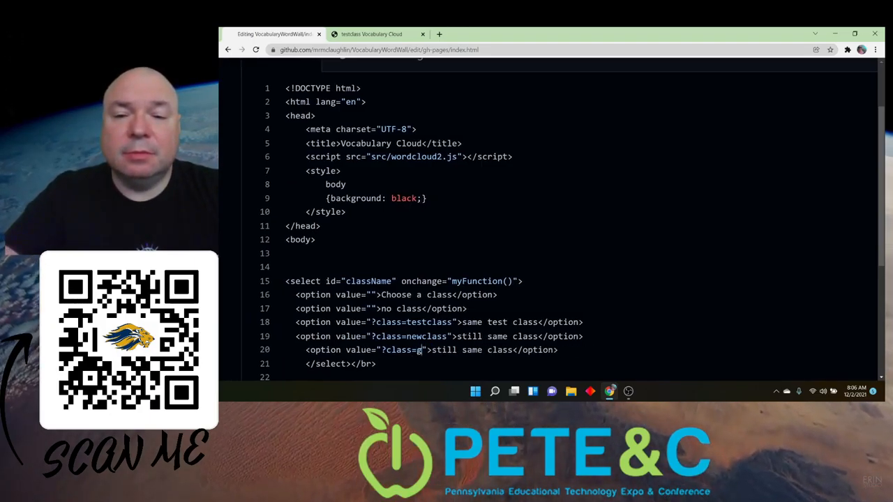
type("eometry")
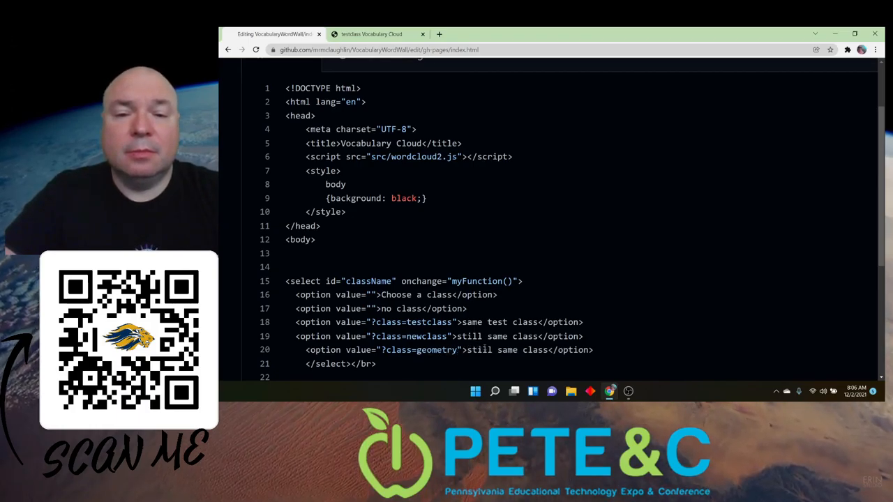
left_click_drag(472, 349, 550, 349)
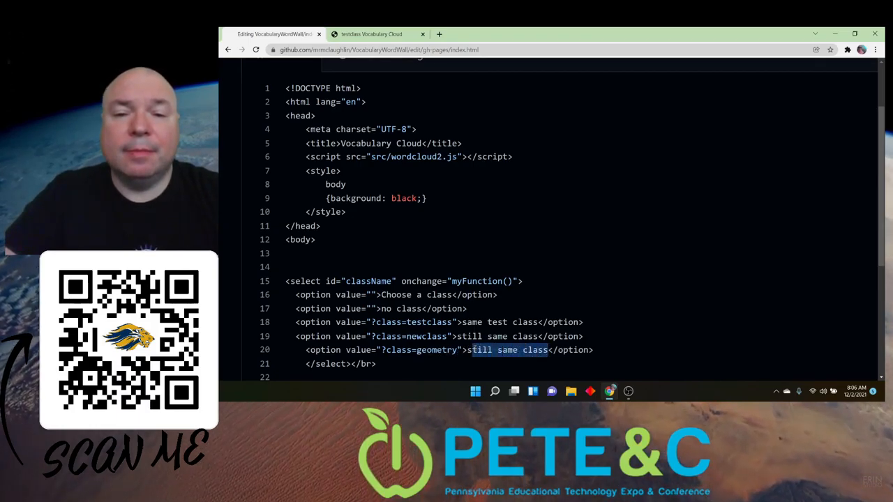
type("geometry")
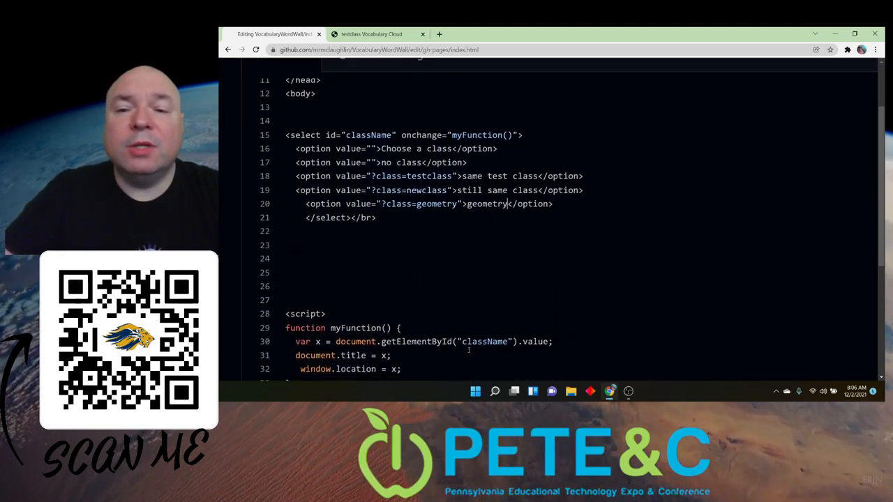
Commit the geometry option change directly to the gh-pages branch
scroll("down", 3)
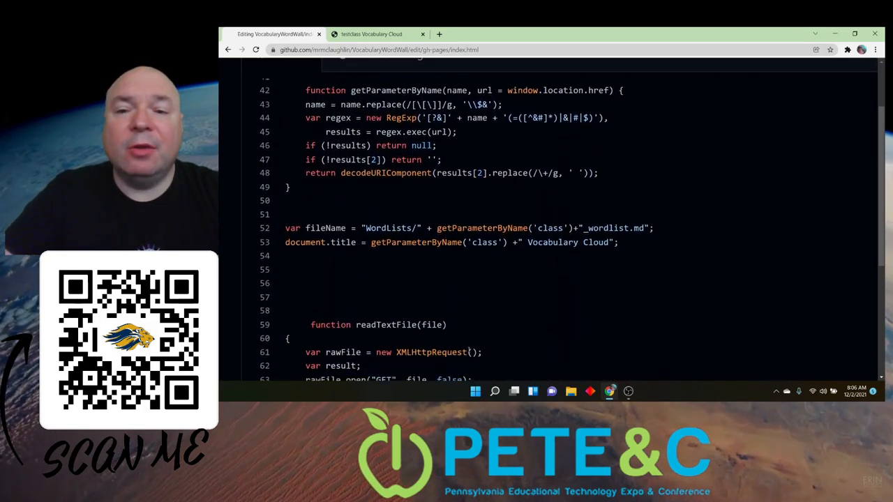
scroll("down", 3)
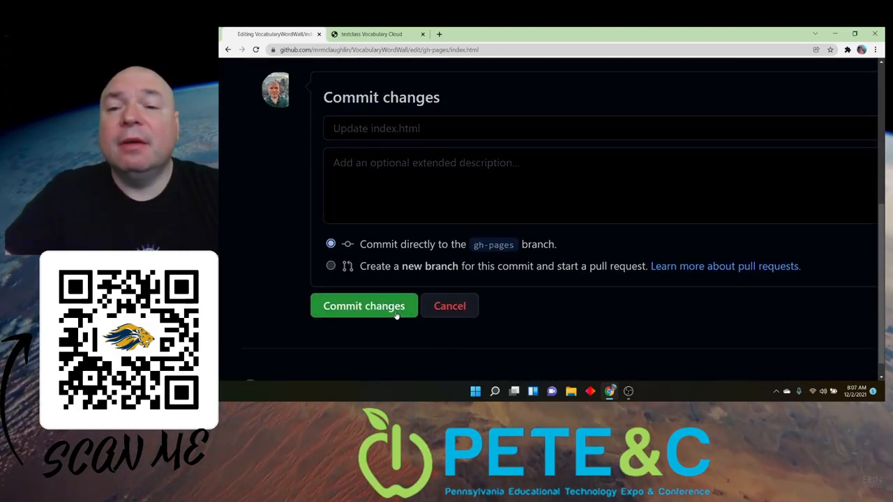
left_click(363, 306)
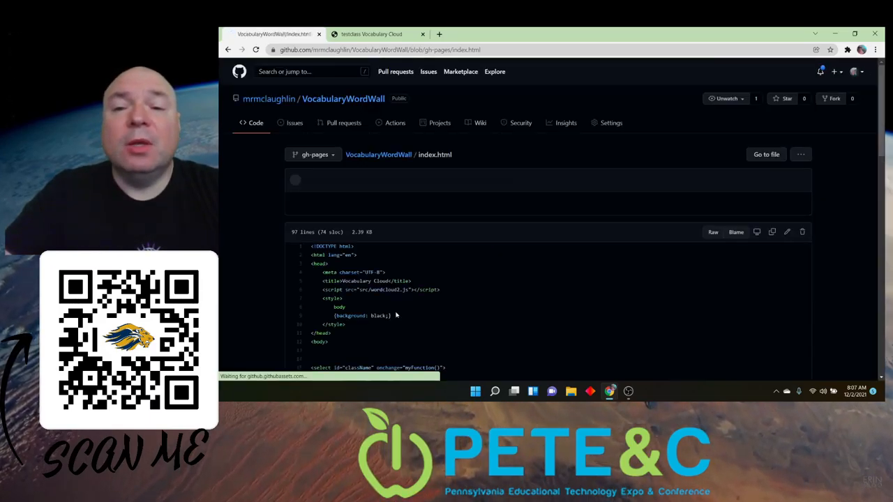
Scroll through the committed index.html page showing the 'Update index.html' commit
scroll("down", 3)
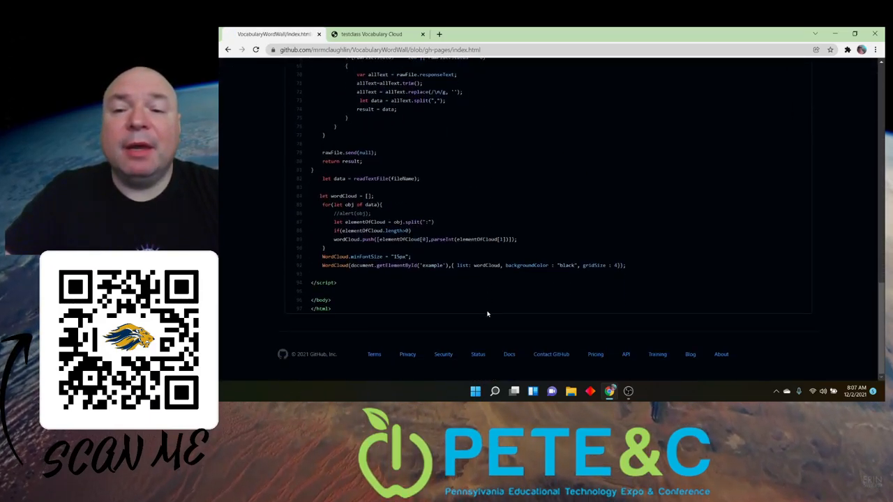
scroll("up", 3)
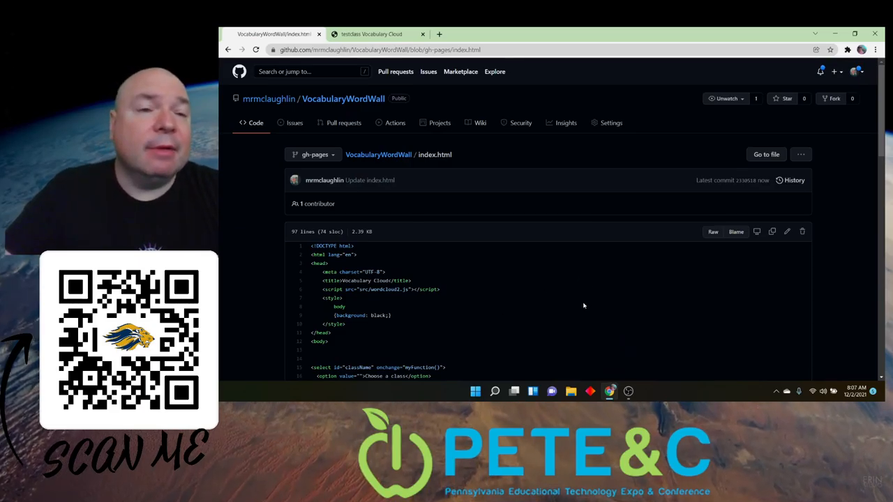
mouse_move(487, 167)
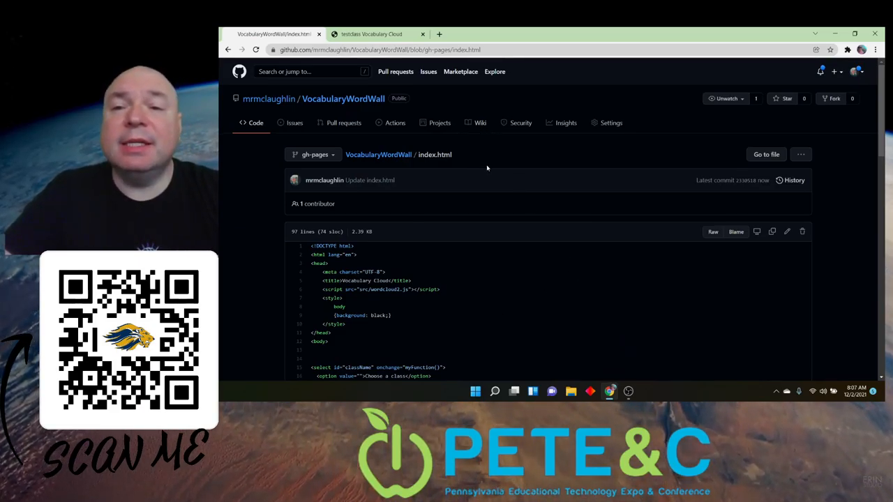
mouse_move(544, 173)
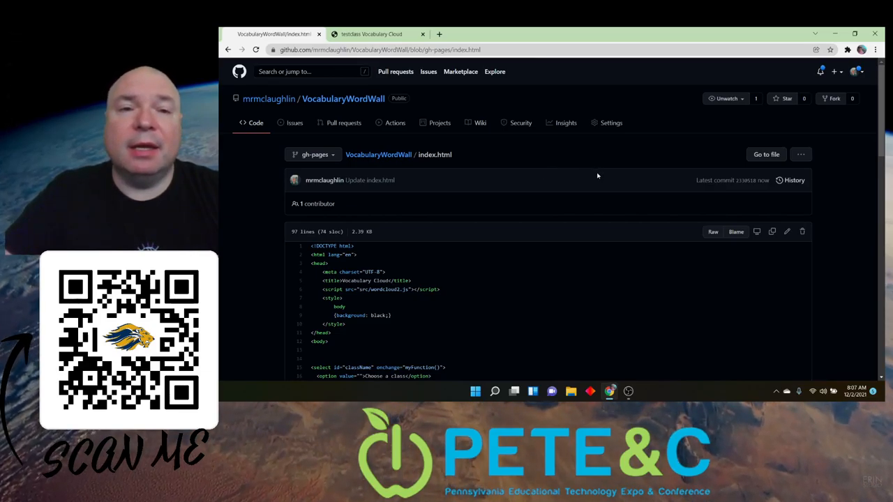
mouse_move(578, 177)
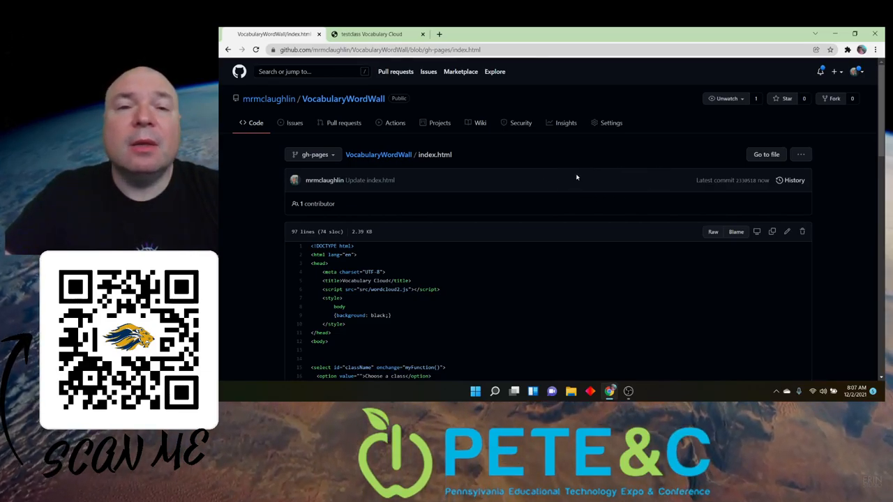
mouse_move(527, 195)
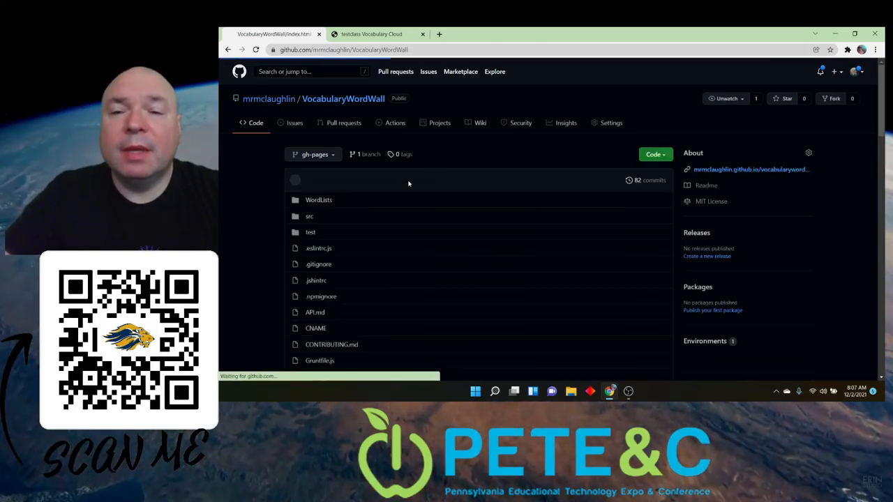
Open the WordLists folder and start creating a new file there
left_click(318, 200)
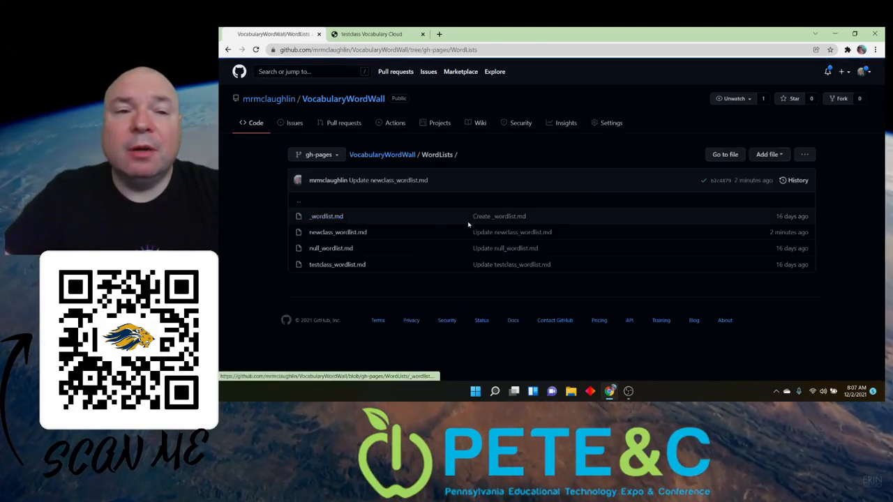
mouse_move(393, 216)
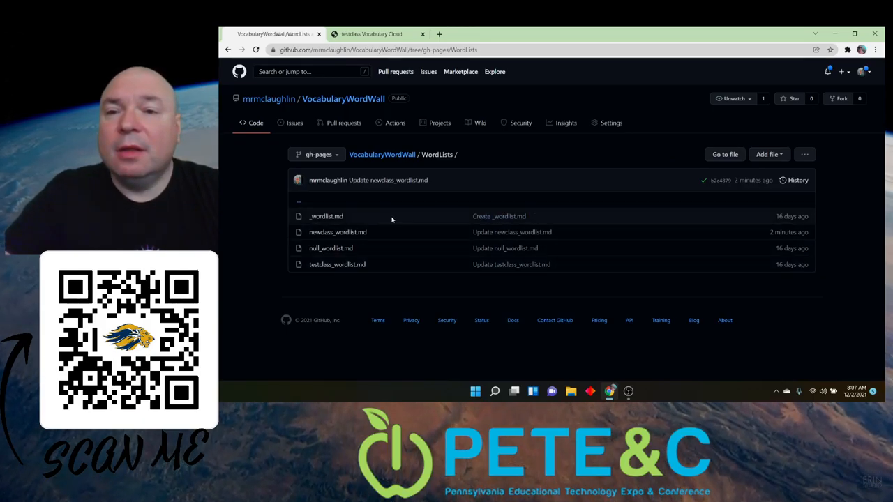
mouse_move(681, 178)
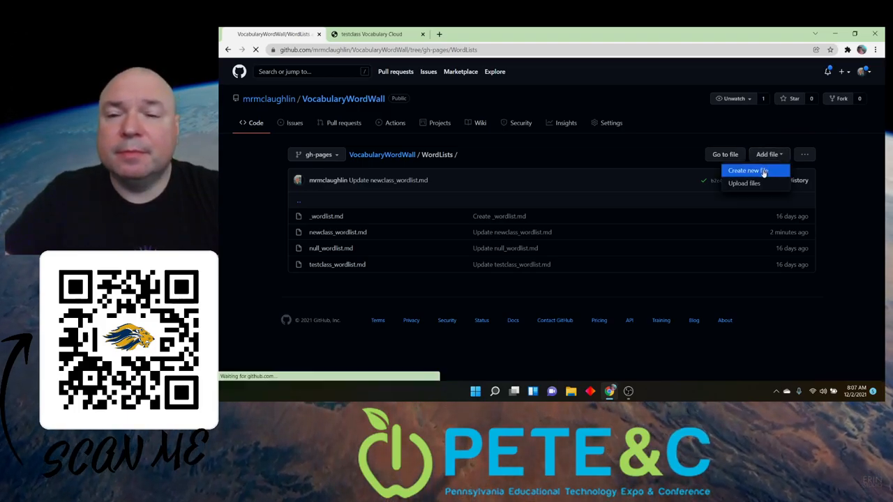
left_click(752, 170)
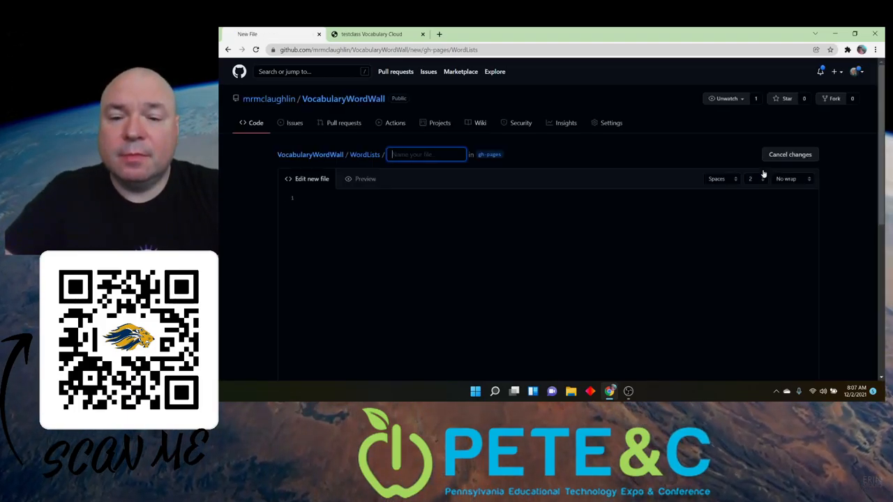
Name the file geometry_wordlist.md and enter arc:50, circle:100, kite:20 as its contents
type("geometry.")
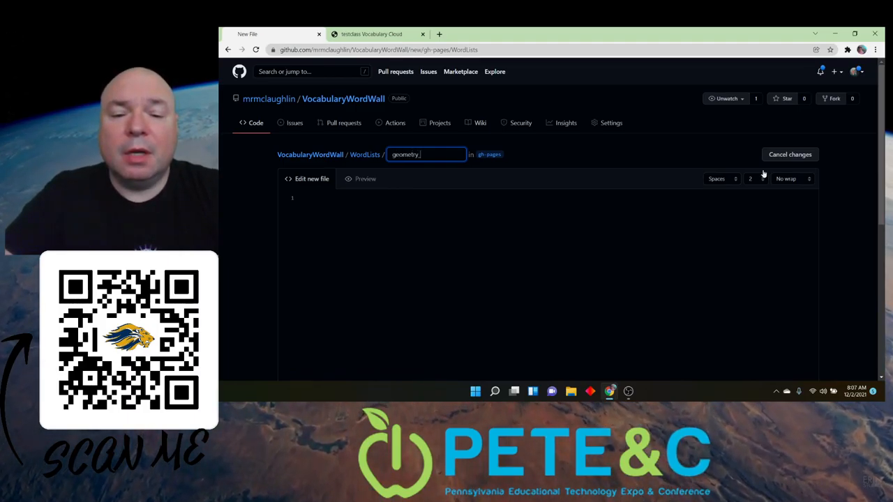
type("wordlist")
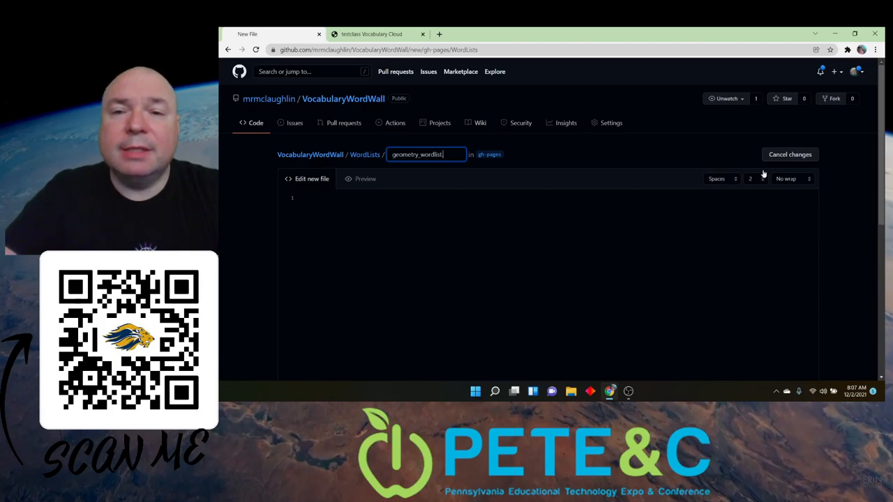
type(".md")
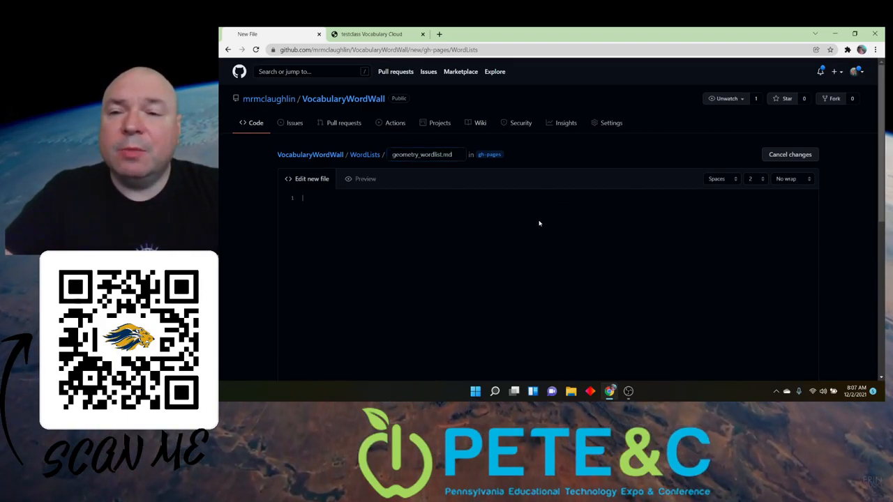
type("arc:")
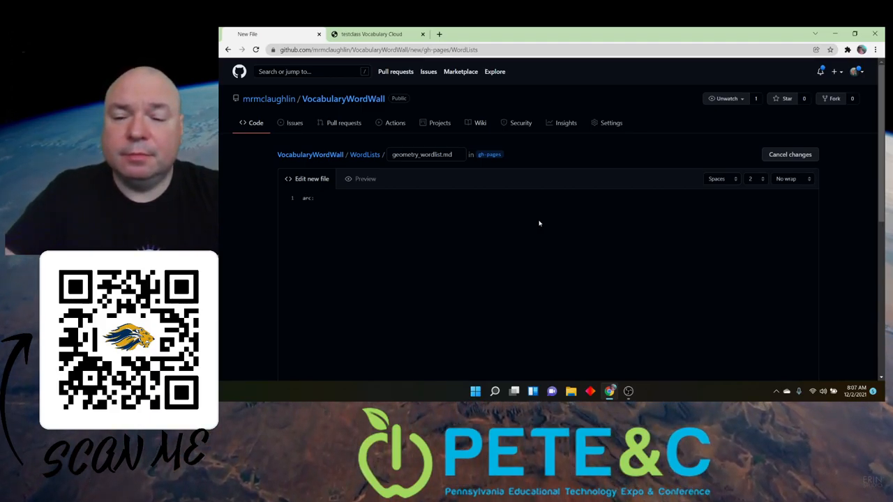
type("50,")
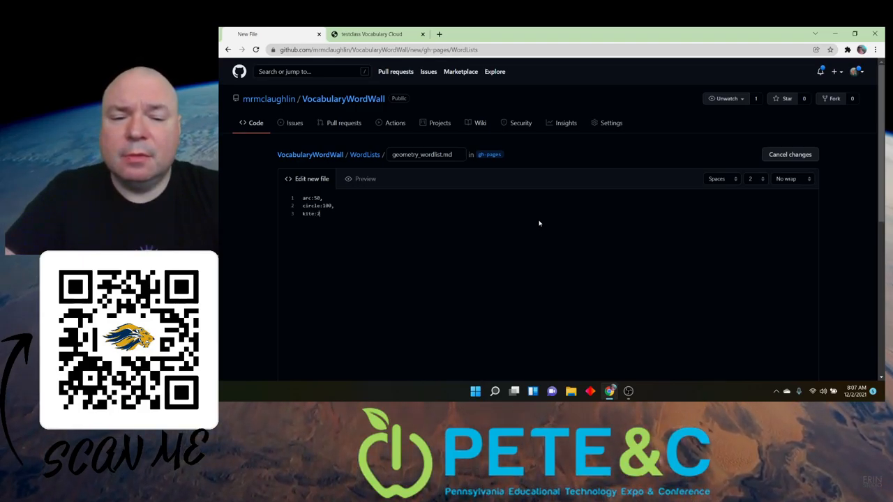
type("0")
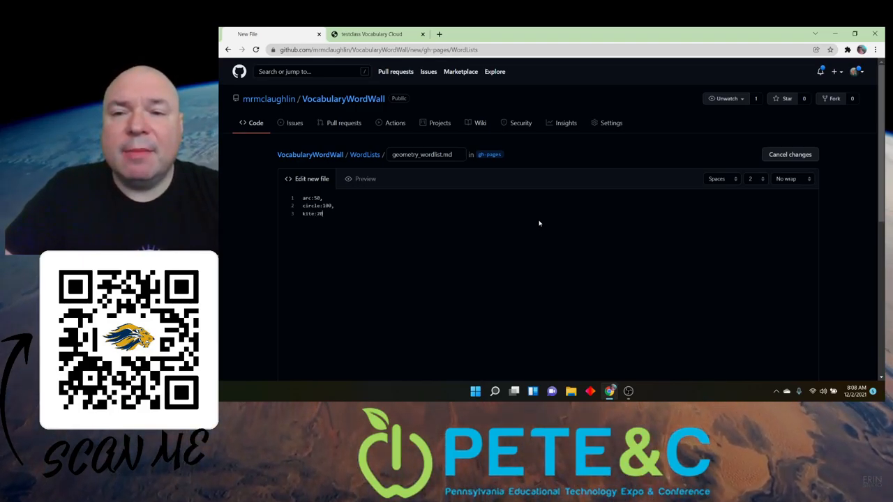
Commit the new geometry_wordlist.md file to the gh-pages branch
scroll("down", 3)
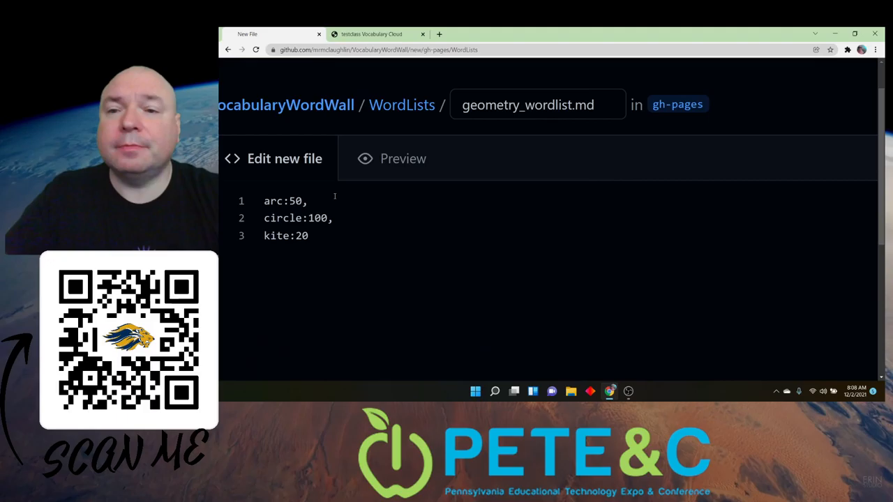
scroll("down", 3)
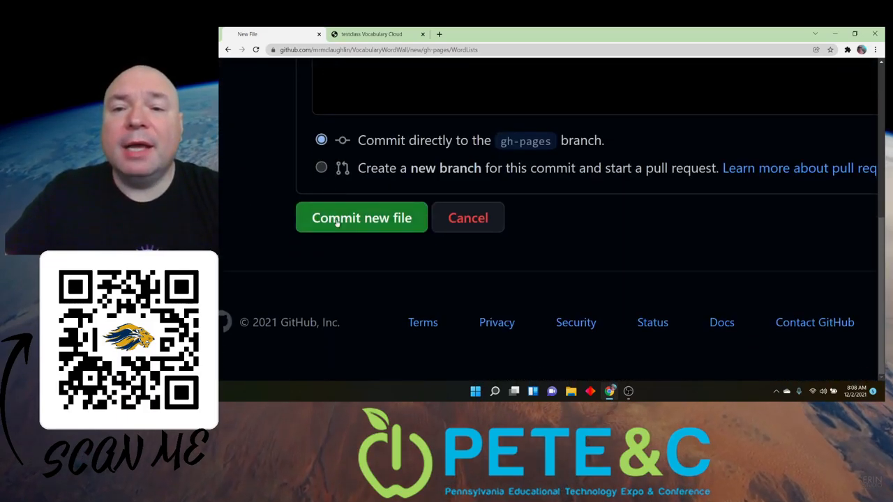
left_click(361, 217)
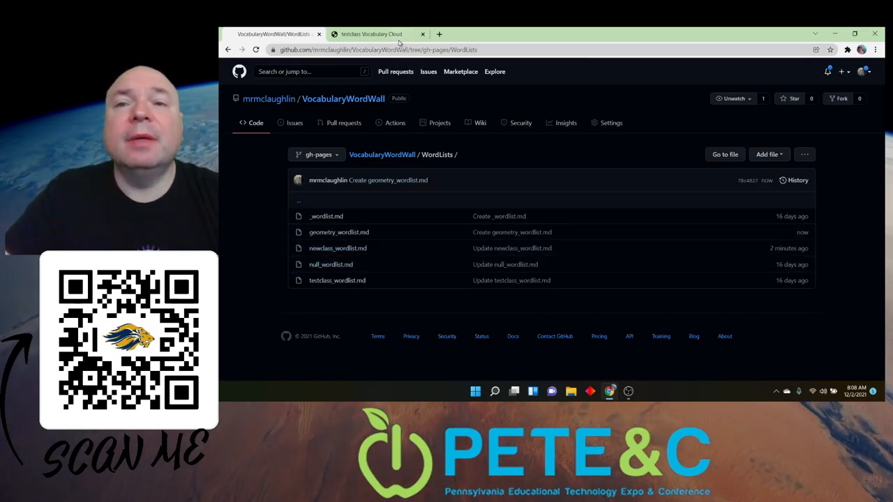
On the published Vocabulary Word Cloud site, select the geometry class to view its arc and circle cloud
left_click(371, 34)
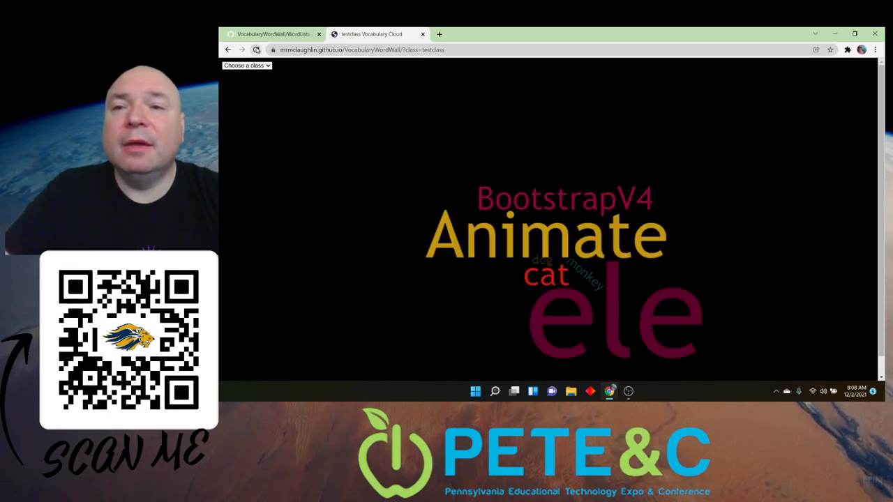
left_click(246, 66)
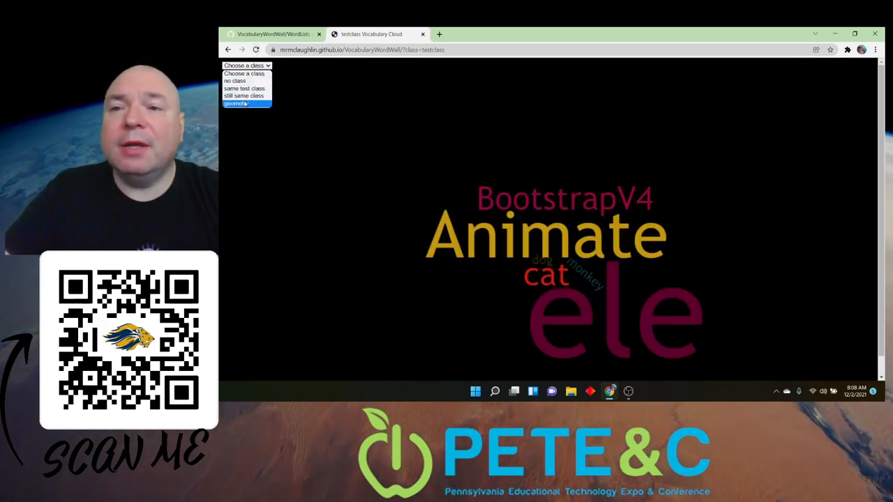
left_click(237, 103)
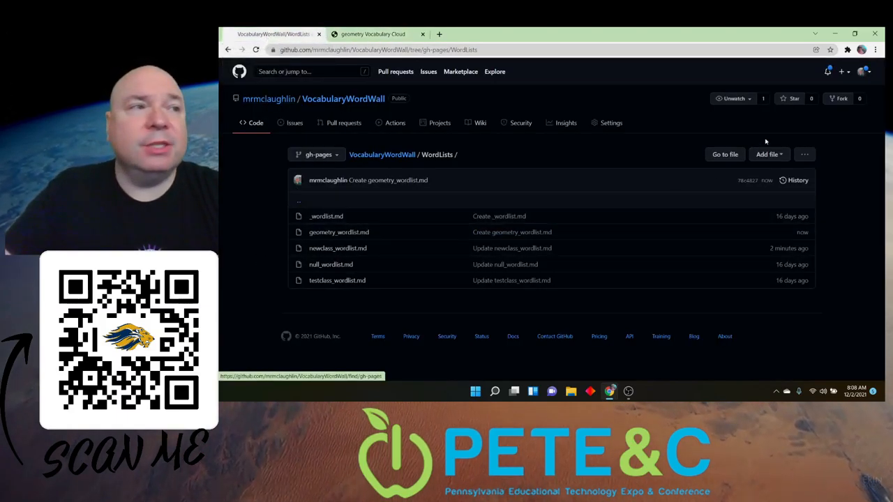
Switch tabs and select the geometry class again from the 'Choose a class' dropdown
left_click(372, 33)
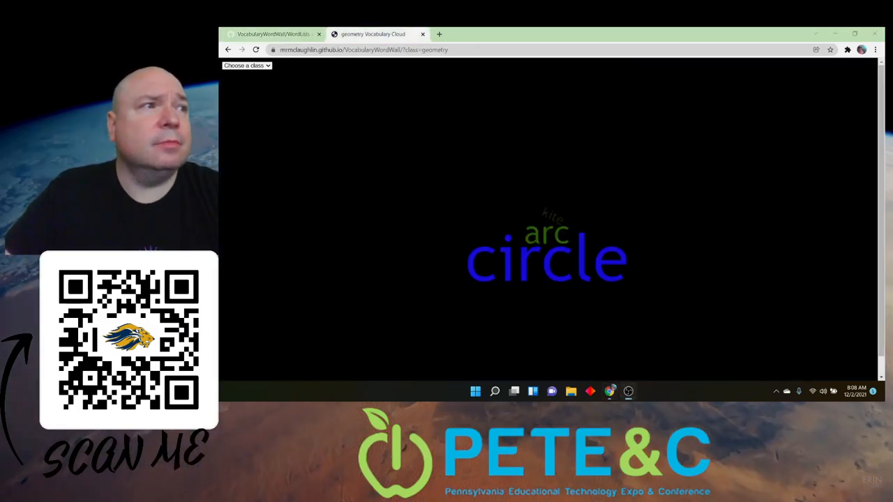
mouse_move(513, 354)
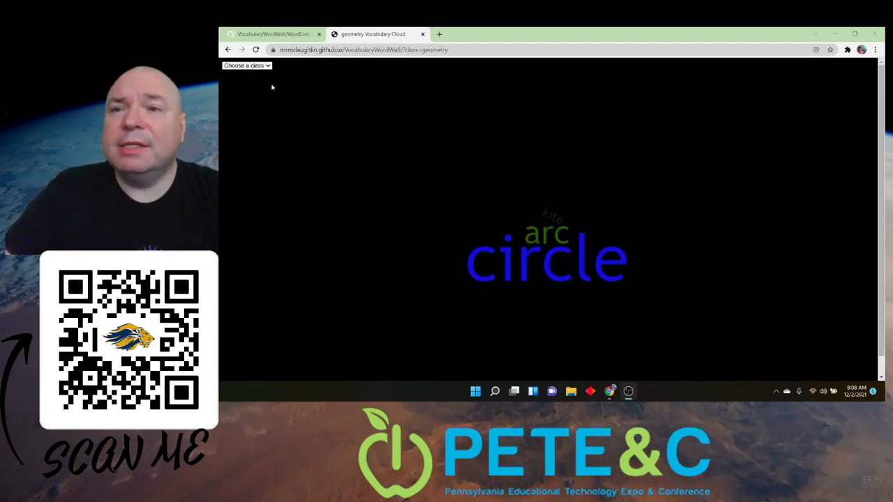
left_click(245, 66)
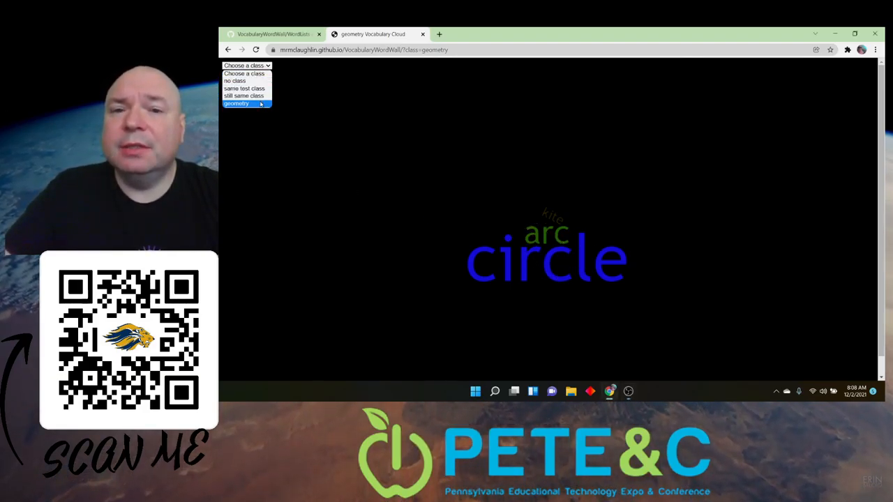
left_click(237, 103)
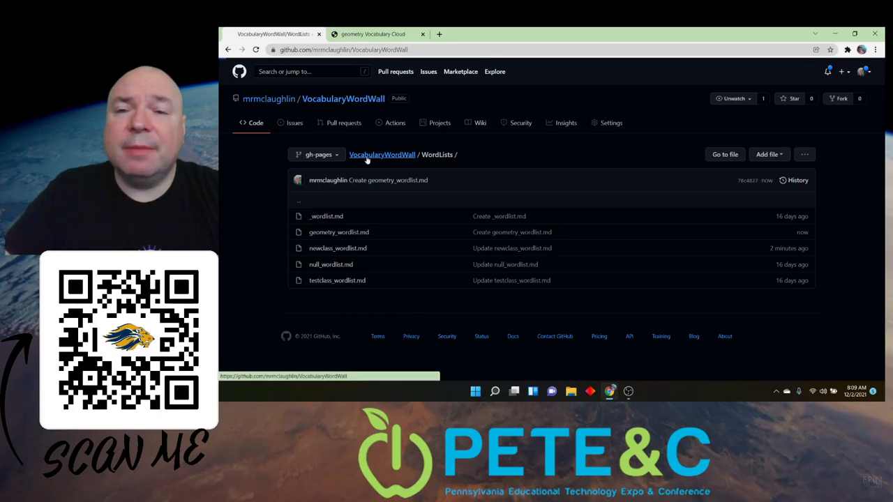
From the repository root open index.html and scroll through its source to review the code
left_click(383, 154)
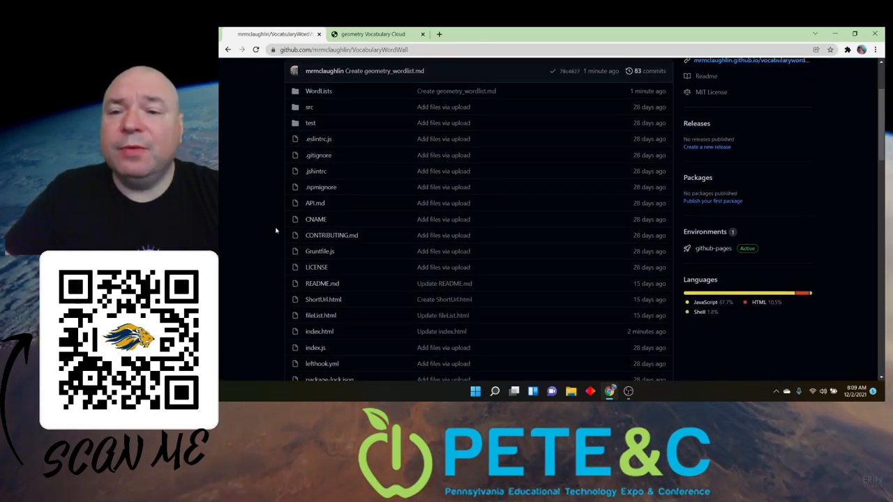
left_click(319, 331)
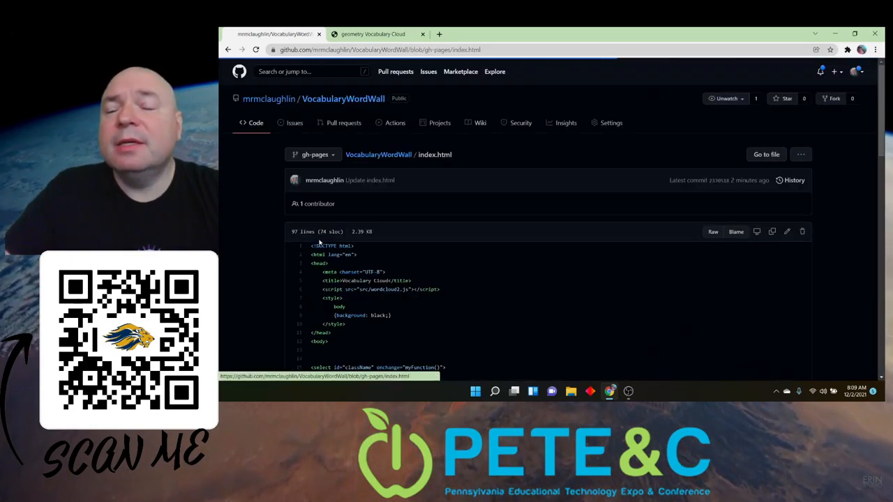
scroll("down", 3)
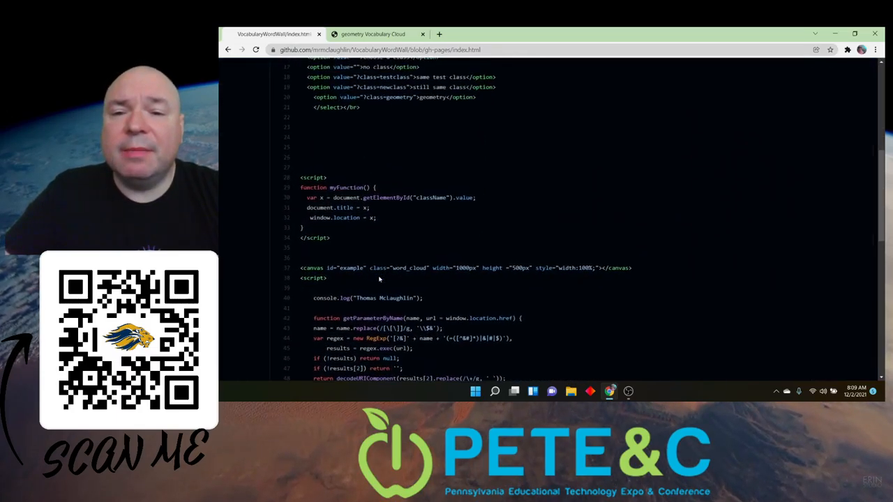
scroll("down", 3)
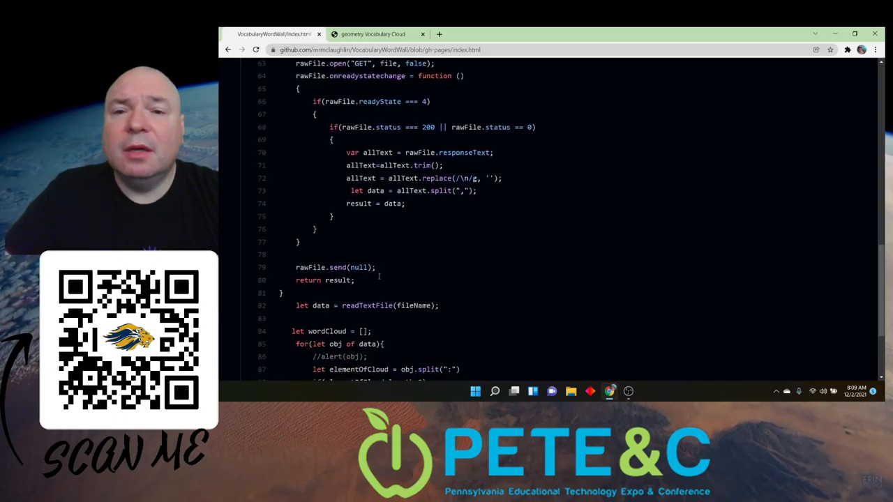
scroll("down", 3)
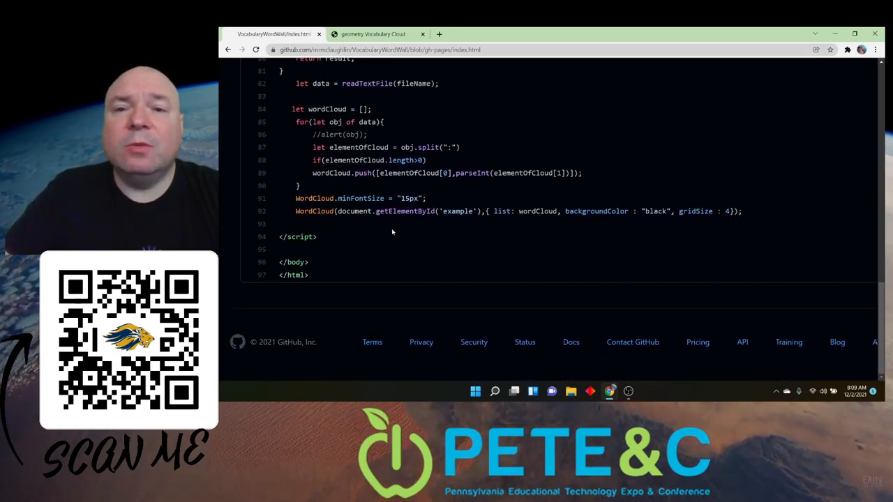
scroll("up", 3)
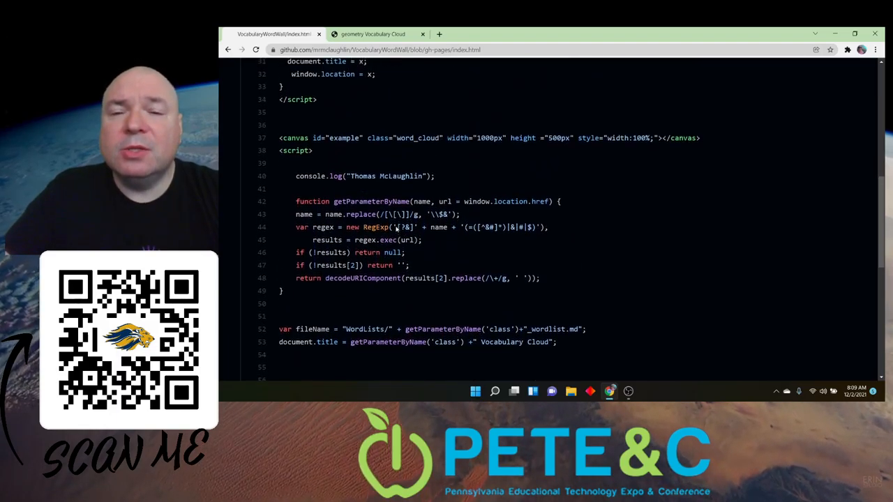
scroll("up", 3)
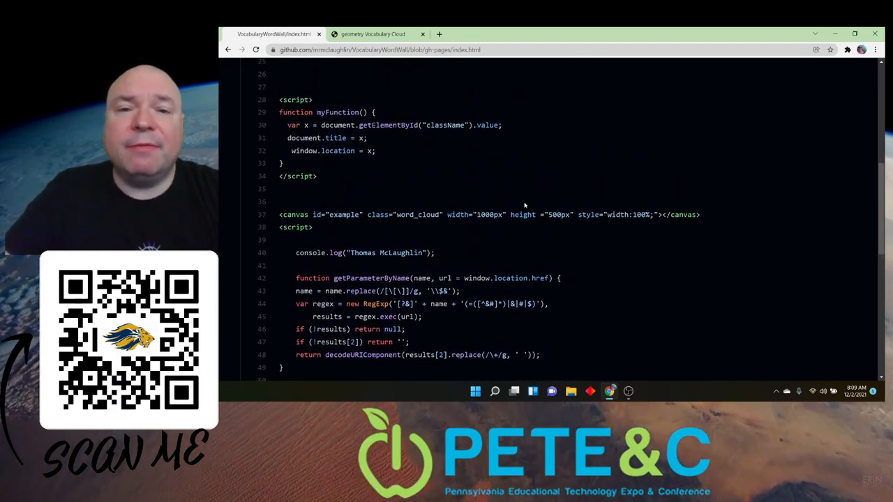
mouse_move(600, 268)
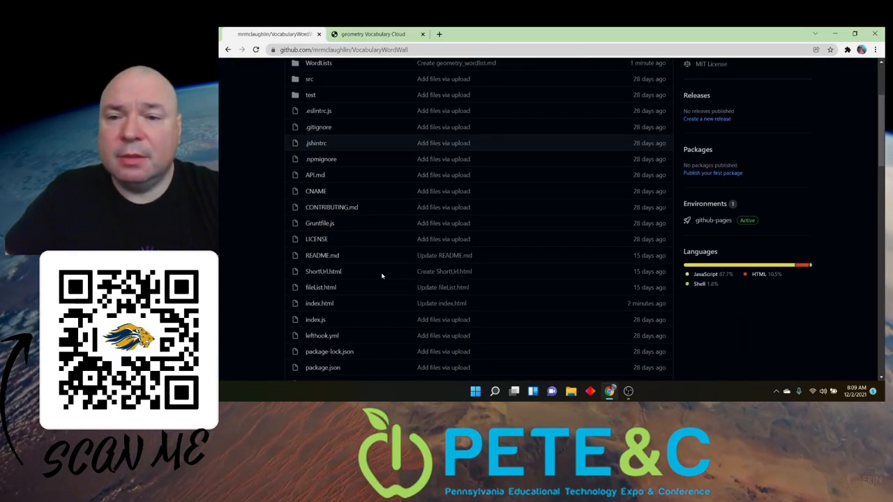
scroll("up", 3)
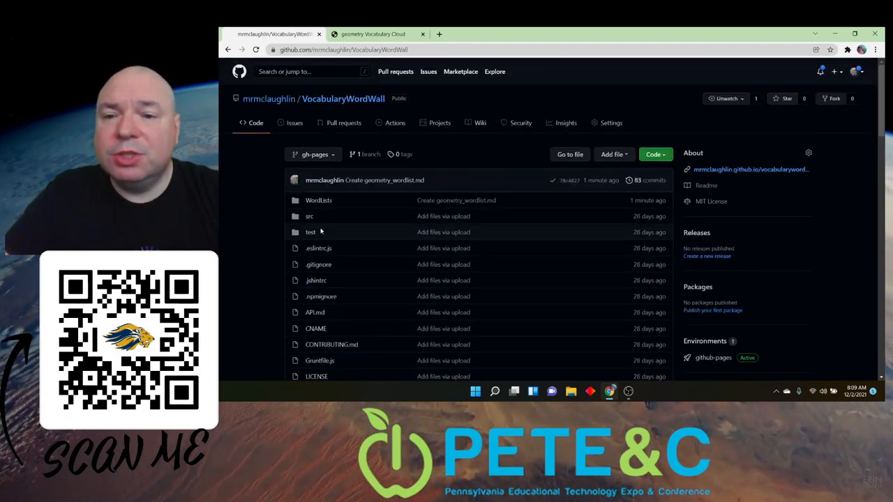
scroll("down", 3)
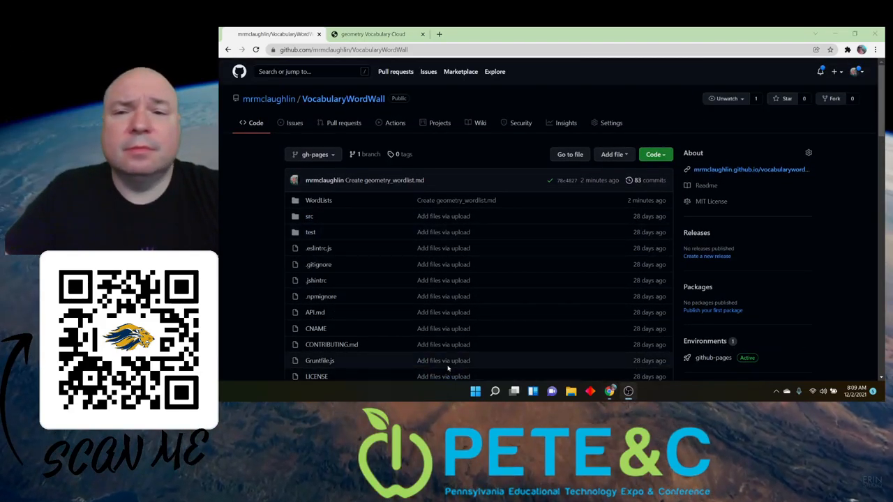
left_click(310, 216)
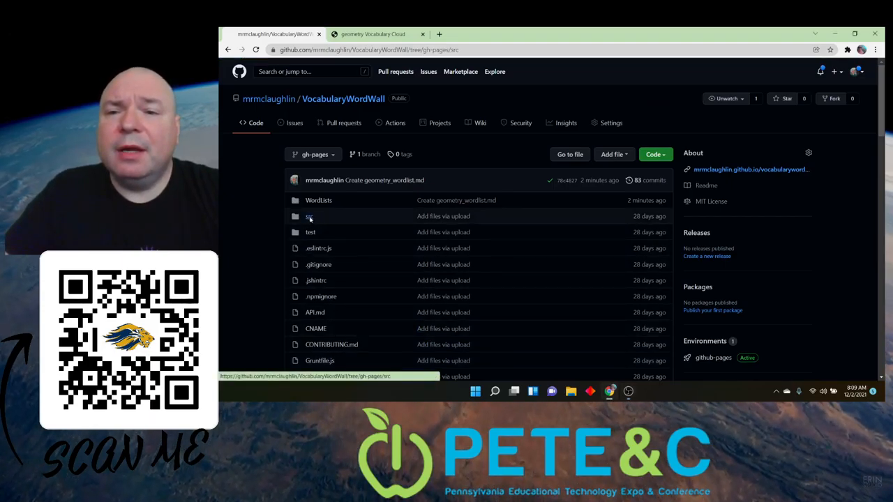
left_click(307, 215)
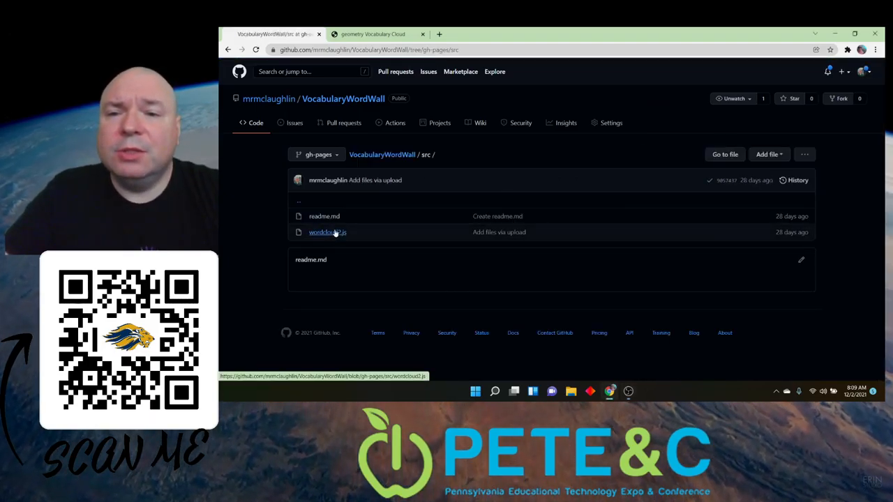
mouse_move(327, 231)
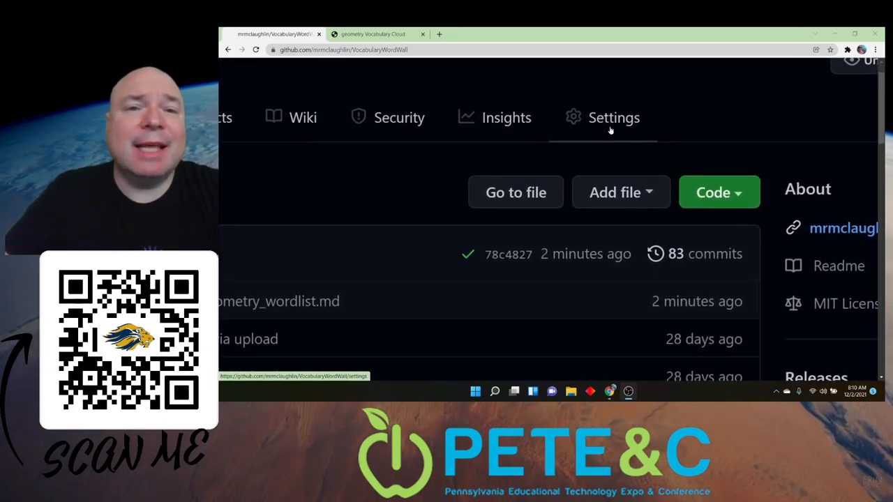
Confirm in repository Settings > Pages that the site publishes from the gh-pages branch / (root) folder
left_click(614, 117)
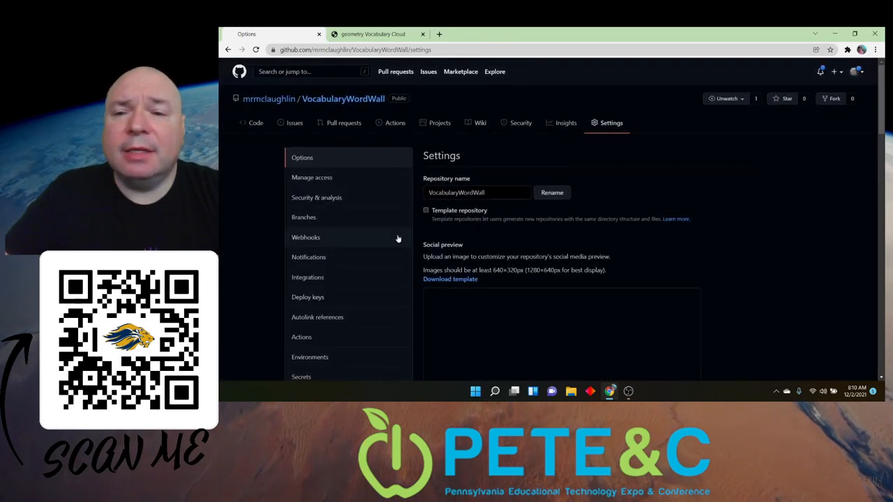
scroll("down", 3)
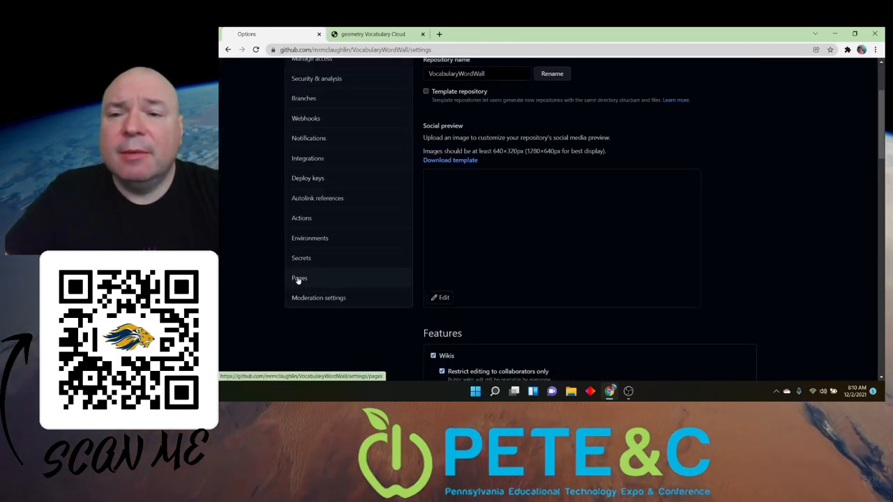
left_click(299, 277)
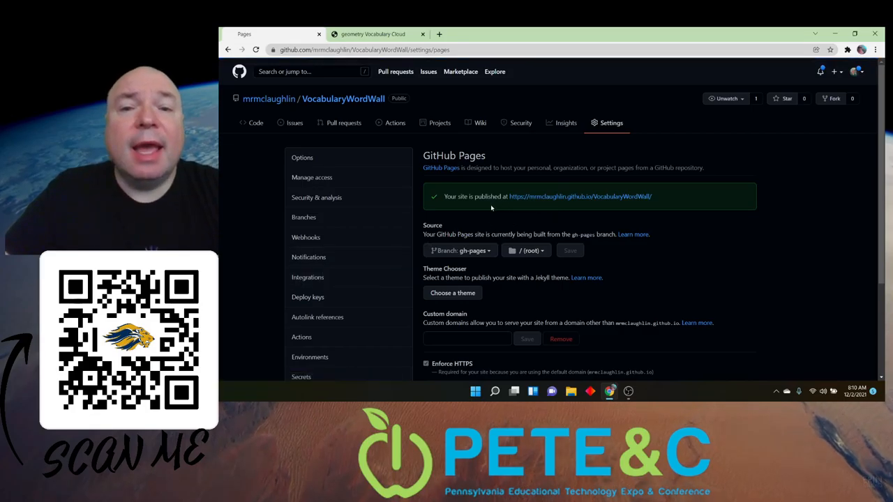
mouse_move(534, 213)
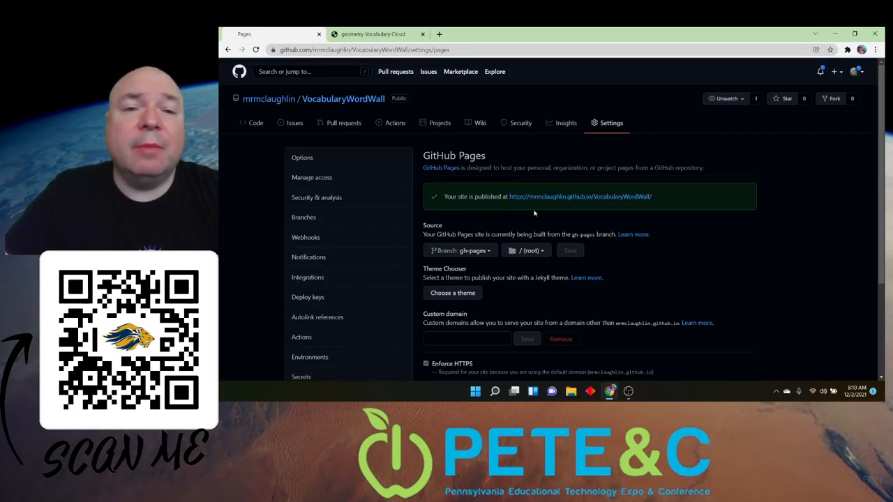
mouse_move(556, 206)
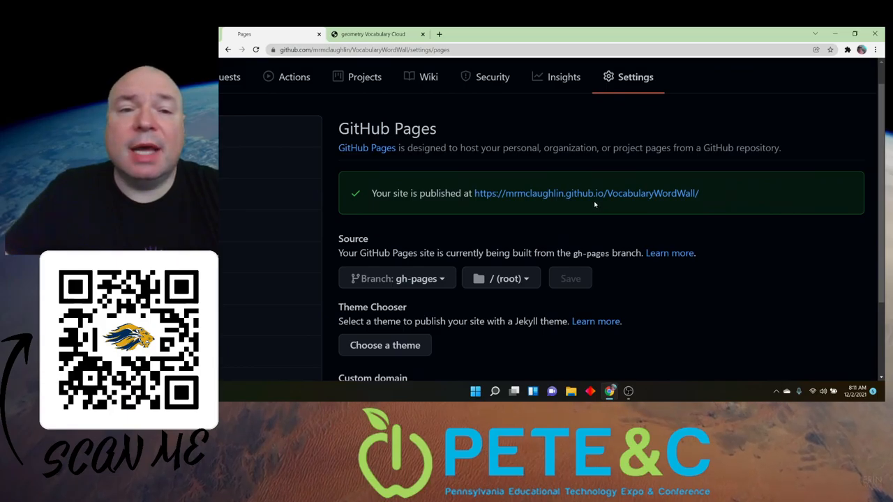
mouse_move(707, 202)
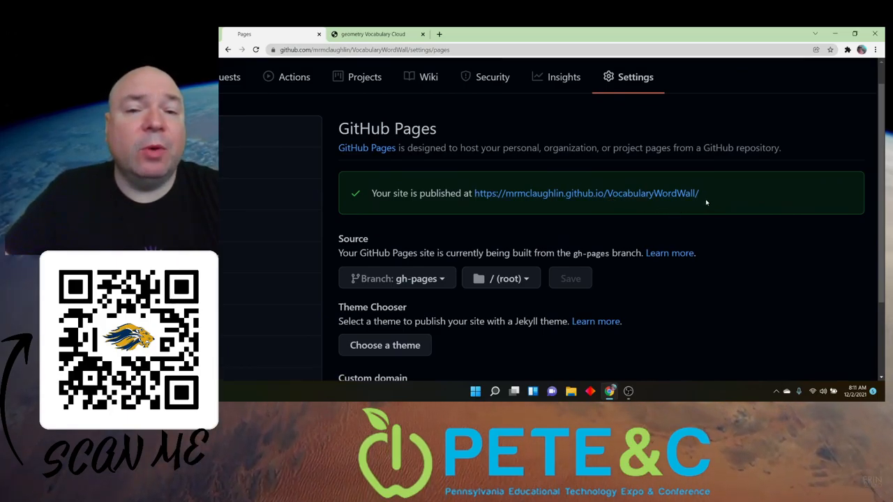
scroll("down", 3)
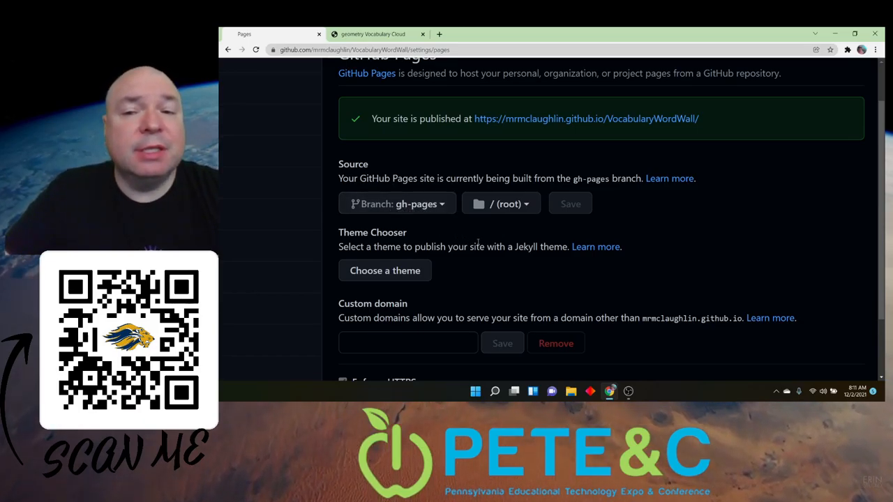
left_click(501, 204)
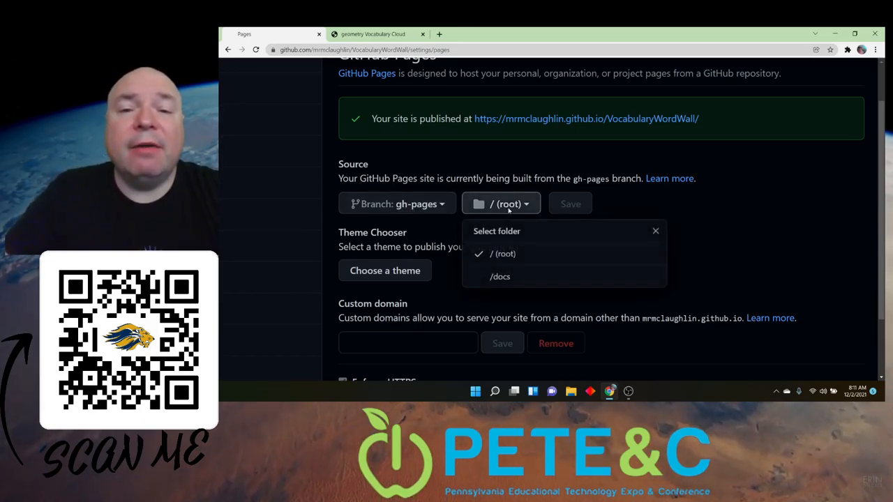
left_click(611, 292)
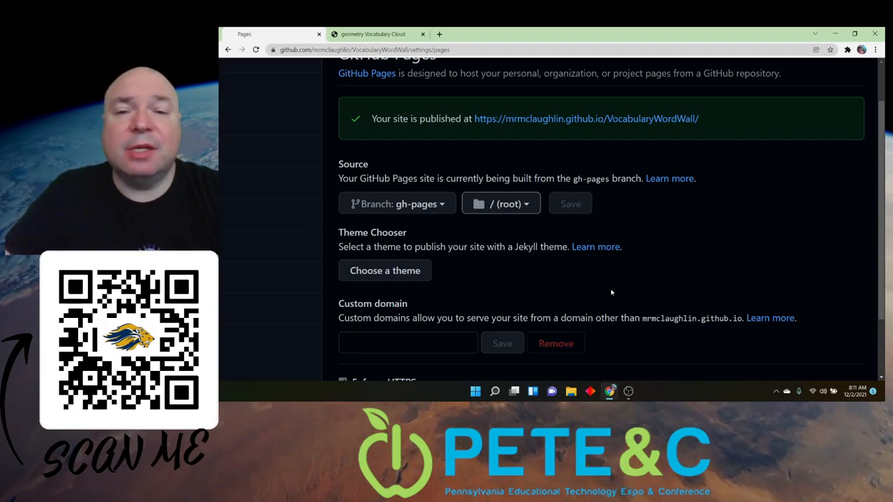